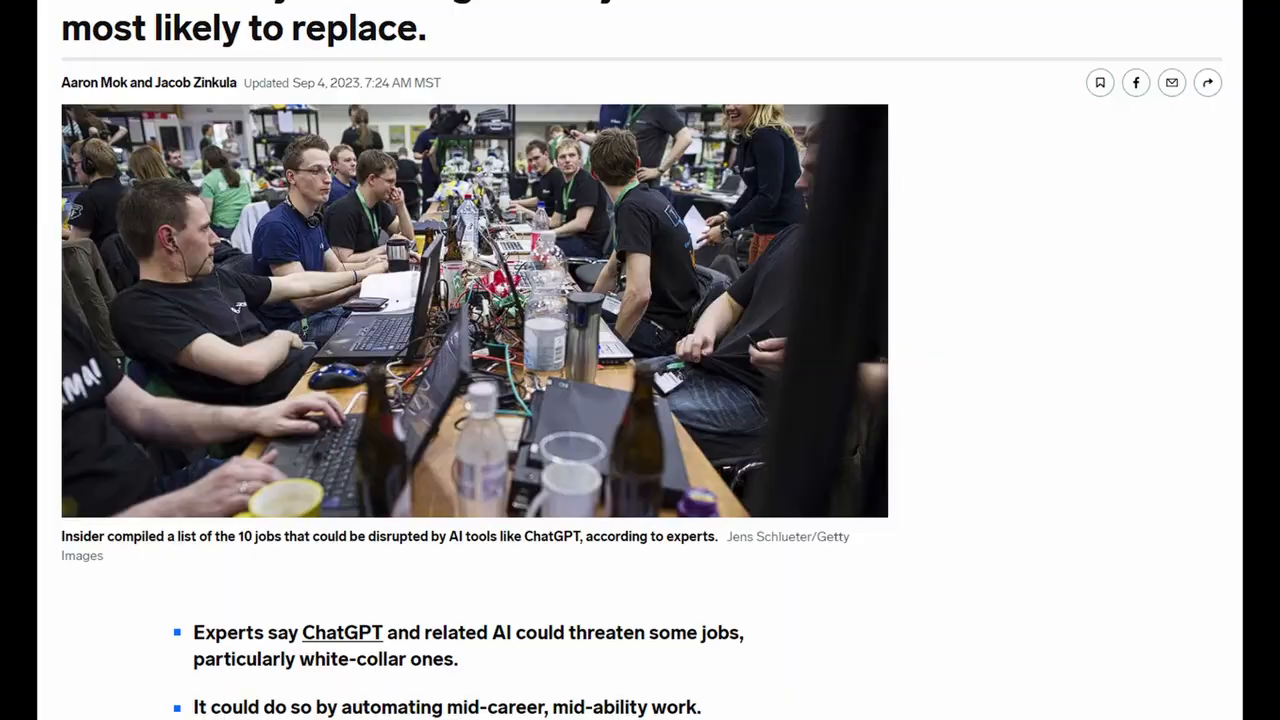
Step: Generate and play a house clip with deep bassline and drop in MusicGen
{"action": "left_click", "coordinate": [552, 12]}
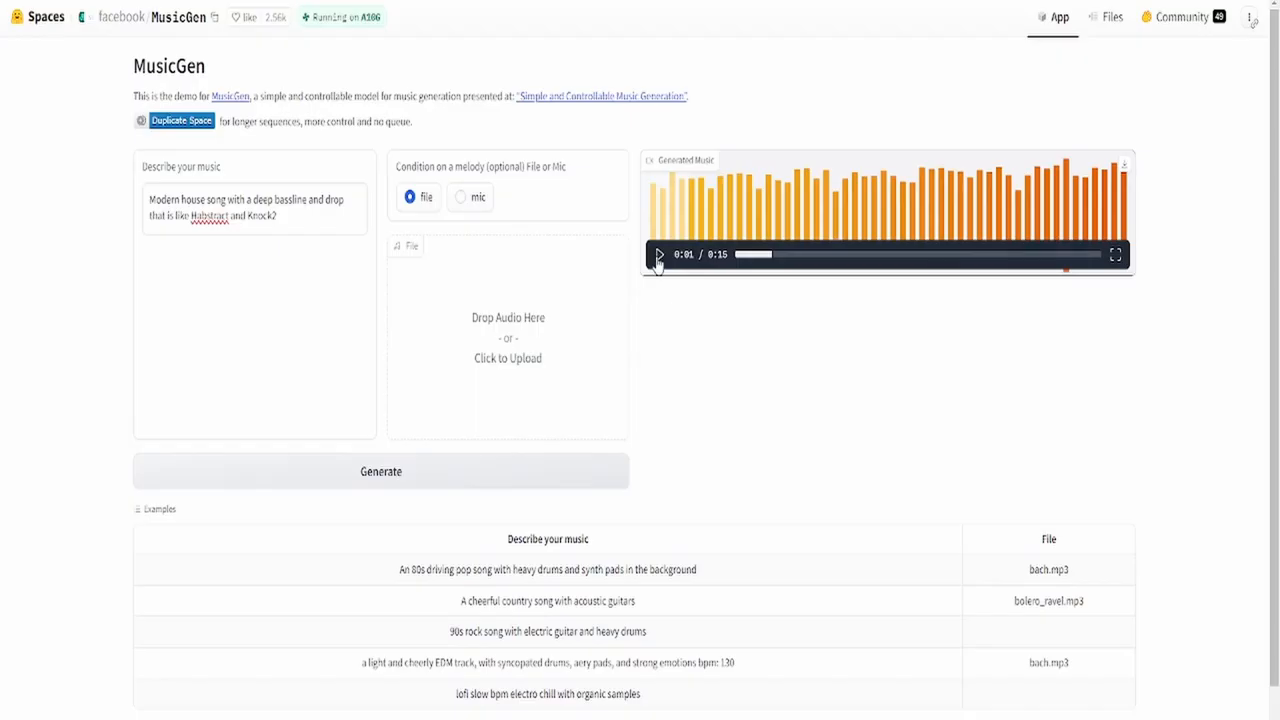
{"action": "left_click", "coordinate": [658, 254]}
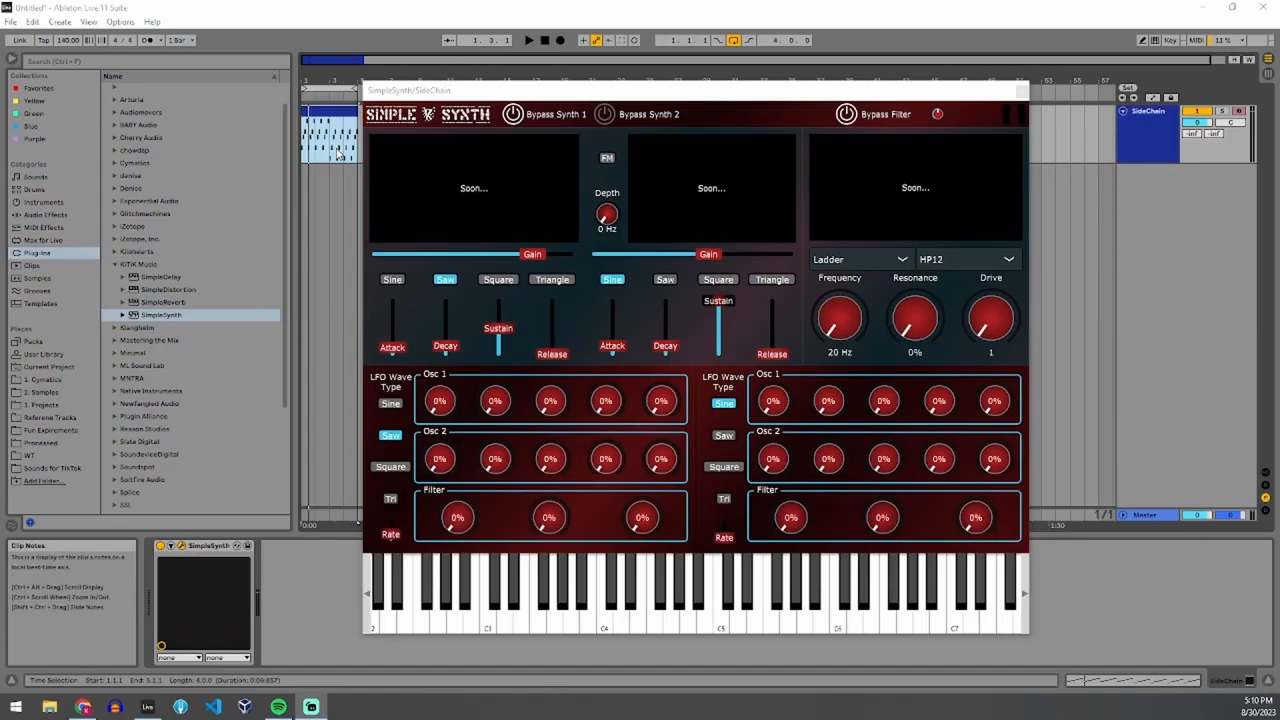
Step: Load SimpleSynth onto a MIDI track and show its synthesizer panel
{"action": "left_click", "coordinate": [590, 600]}
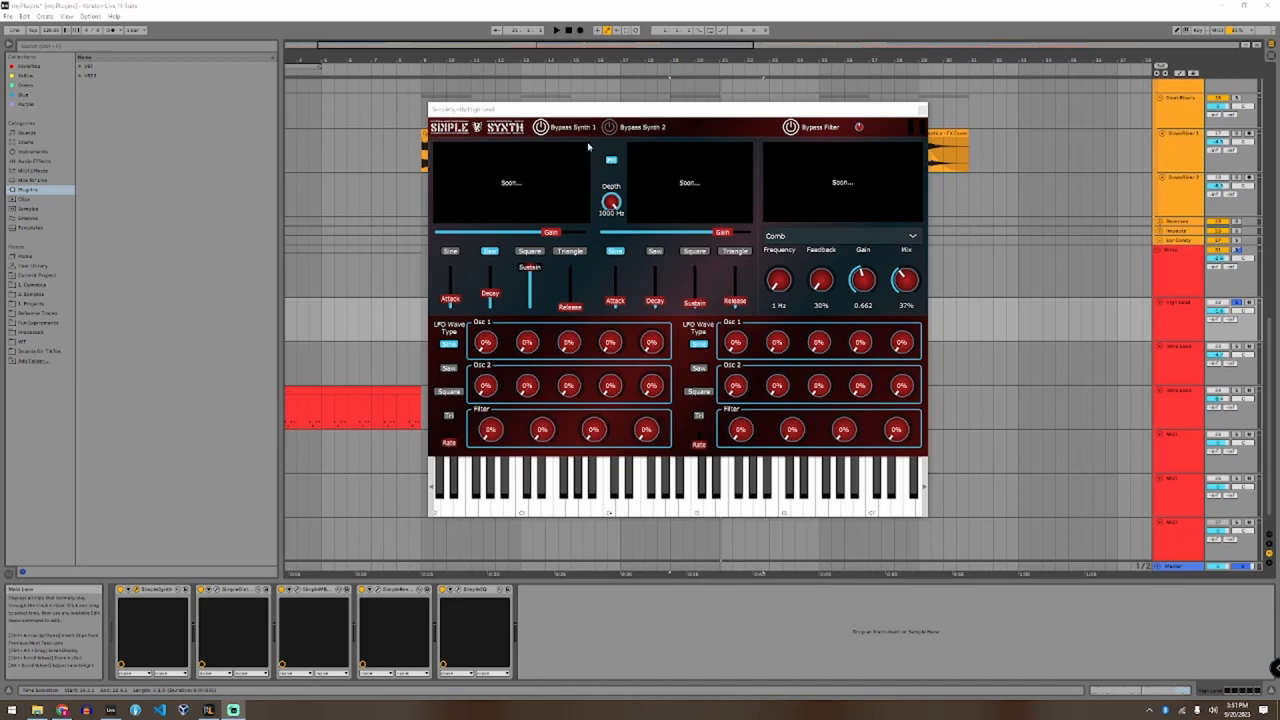
{"action": "mouse_move", "coordinate": [518, 192]}
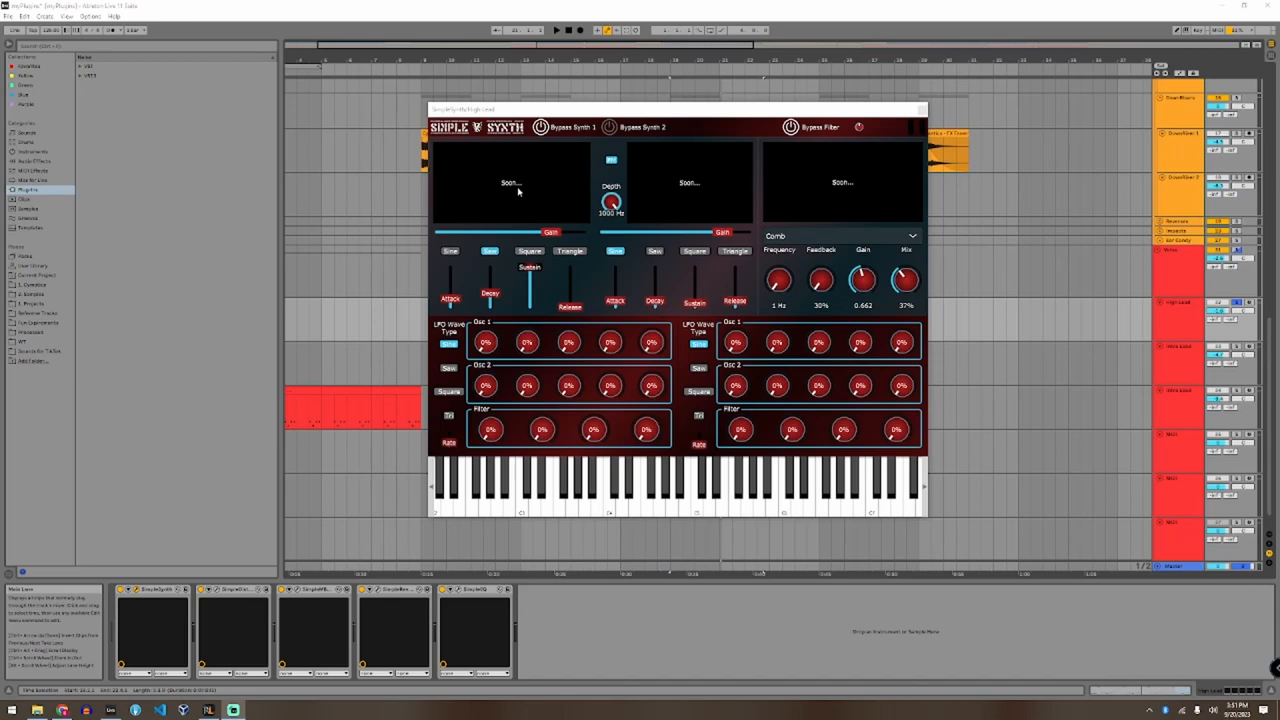
{"action": "mouse_move", "coordinate": [848, 188]}
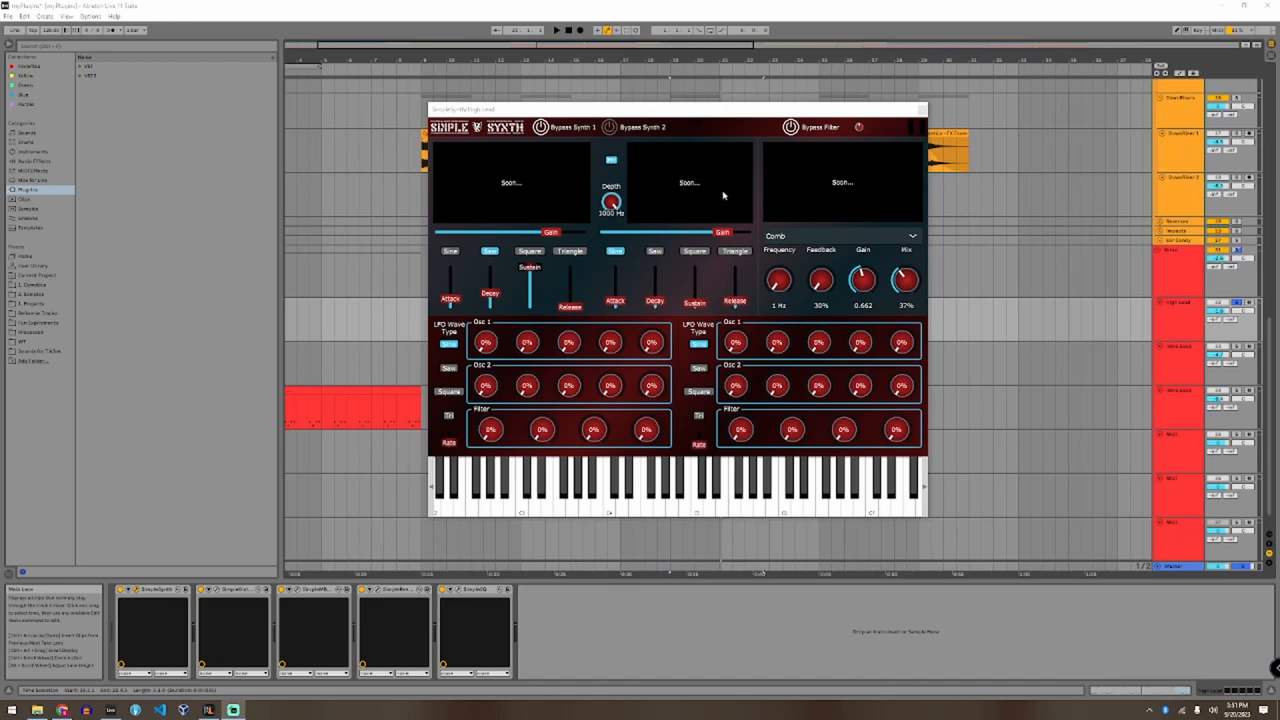
{"action": "mouse_move", "coordinate": [620, 188]}
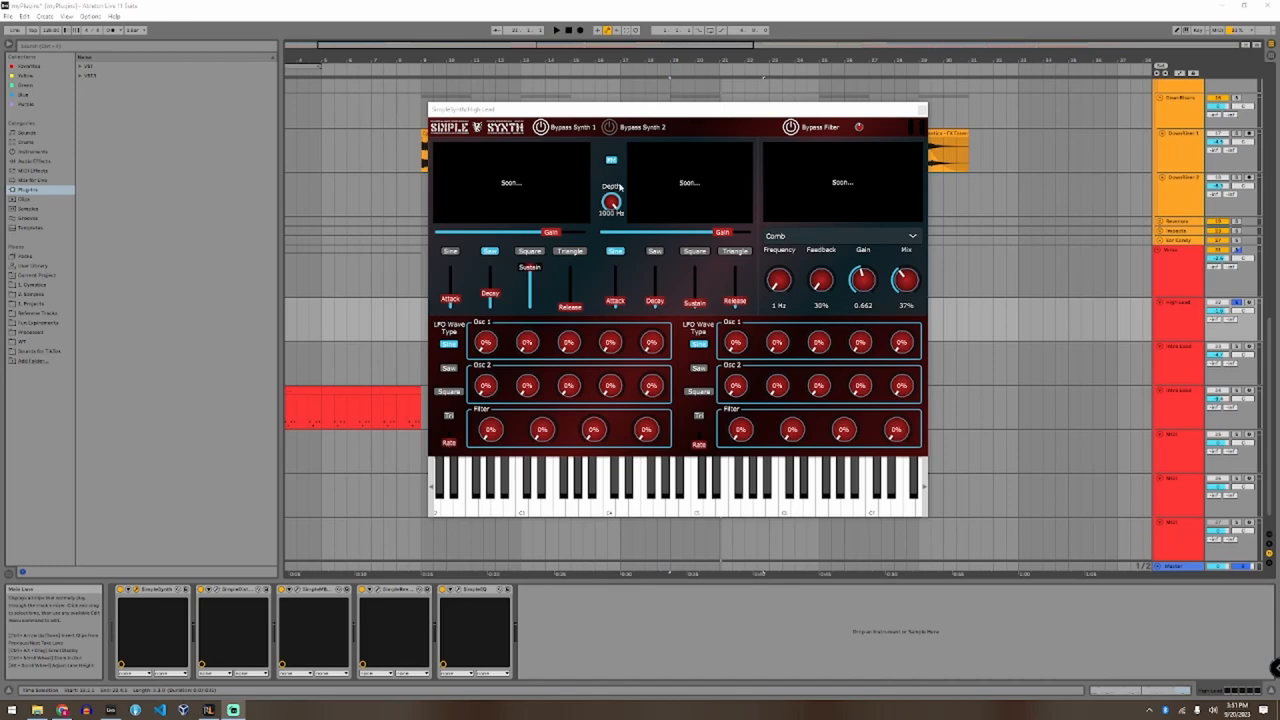
{"action": "mouse_move", "coordinate": [496, 256]}
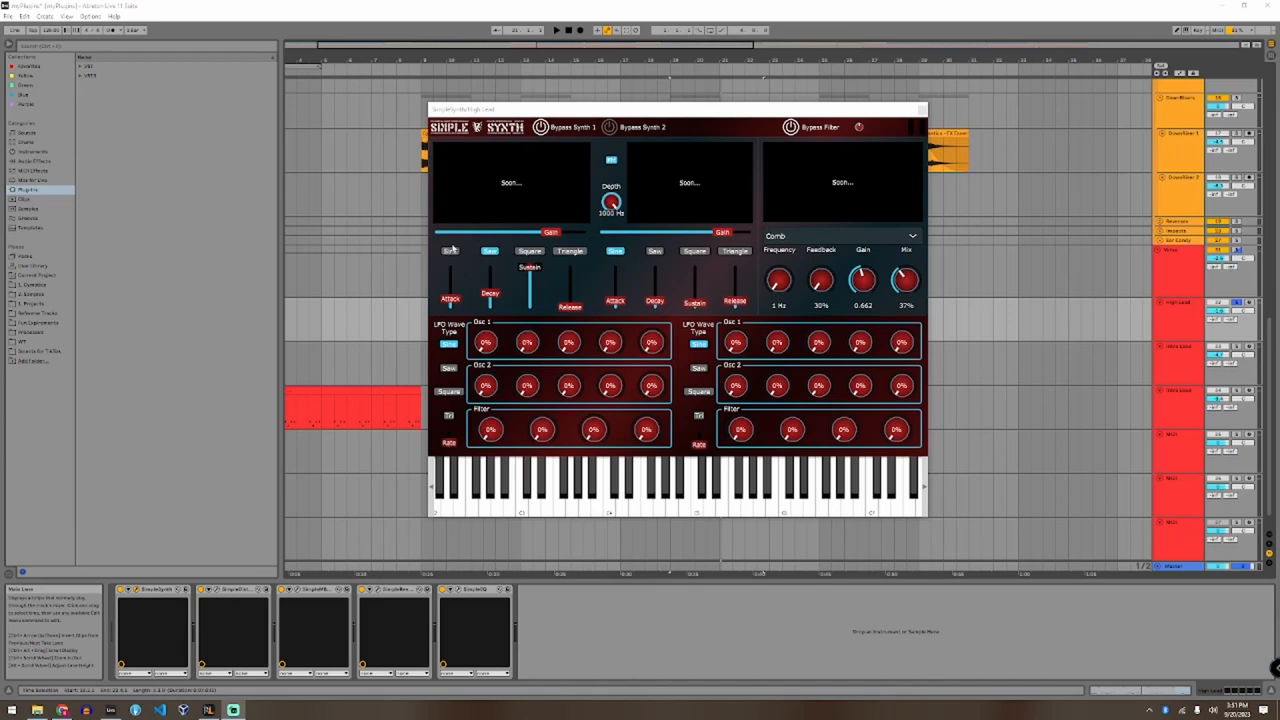
{"action": "mouse_move", "coordinate": [540, 254]}
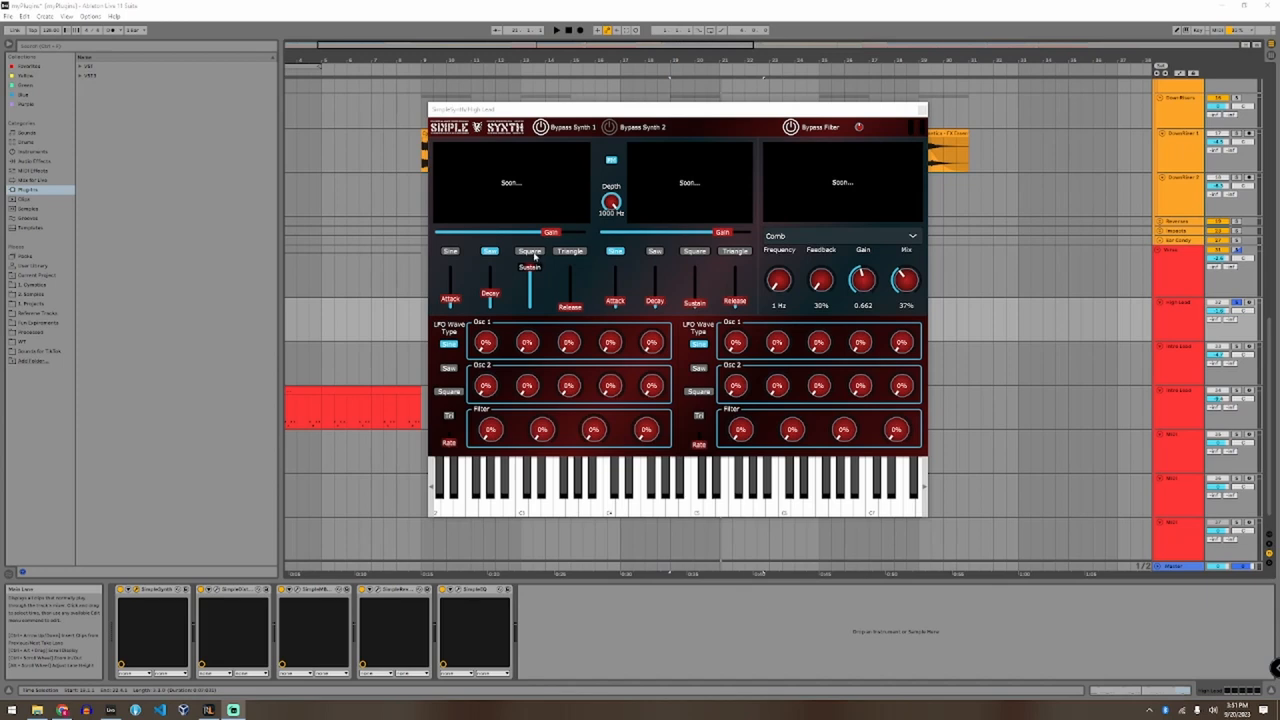
{"action": "mouse_move", "coordinate": [564, 264]}
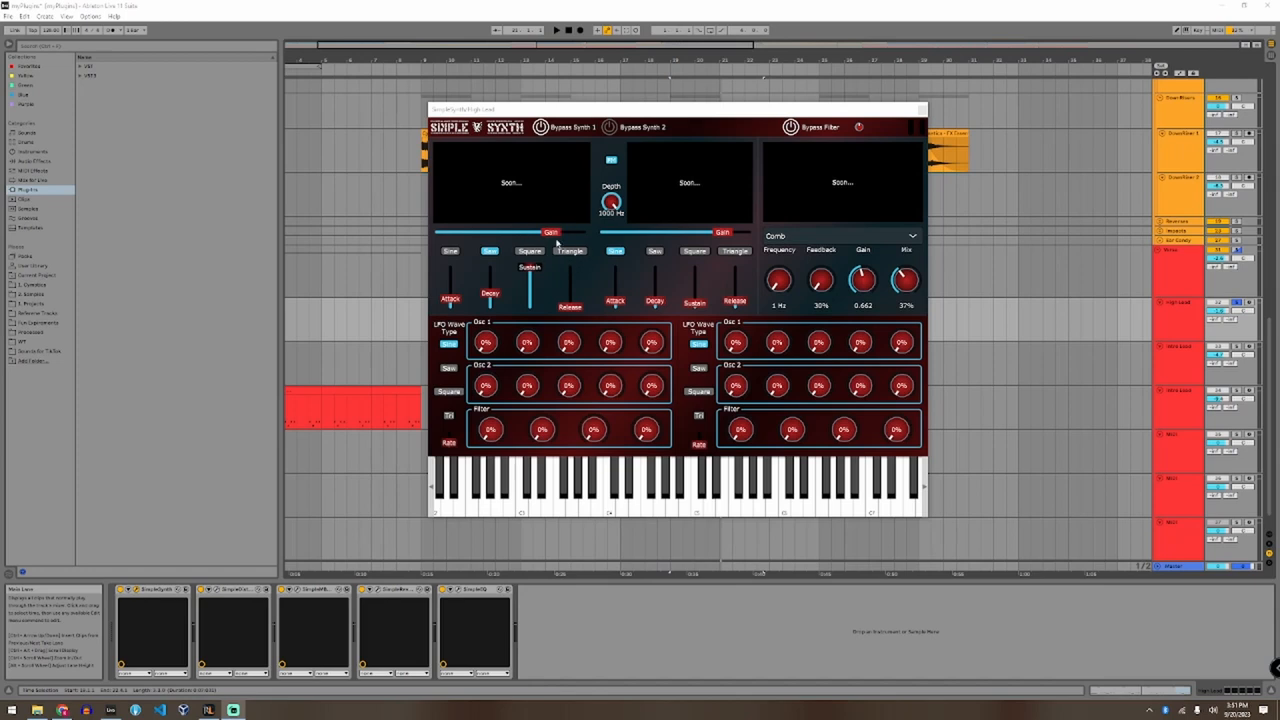
{"action": "mouse_move", "coordinate": [452, 308]}
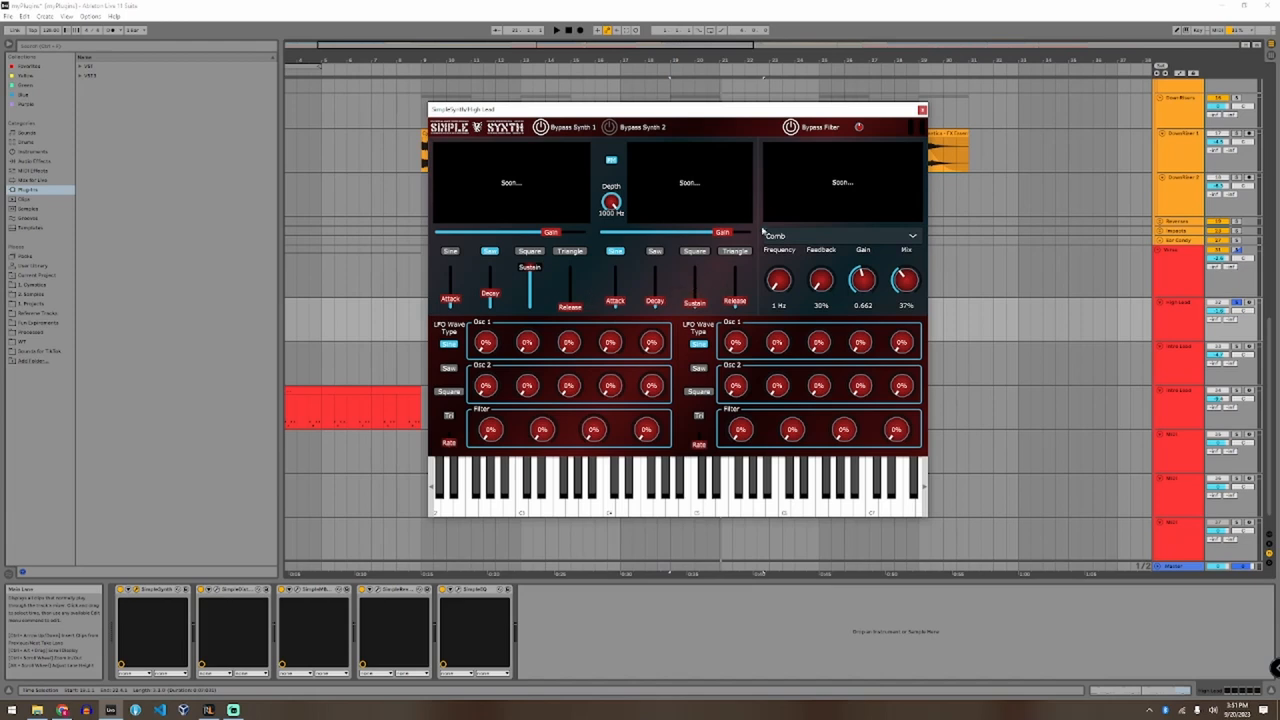
{"action": "mouse_move", "coordinate": [678, 298]}
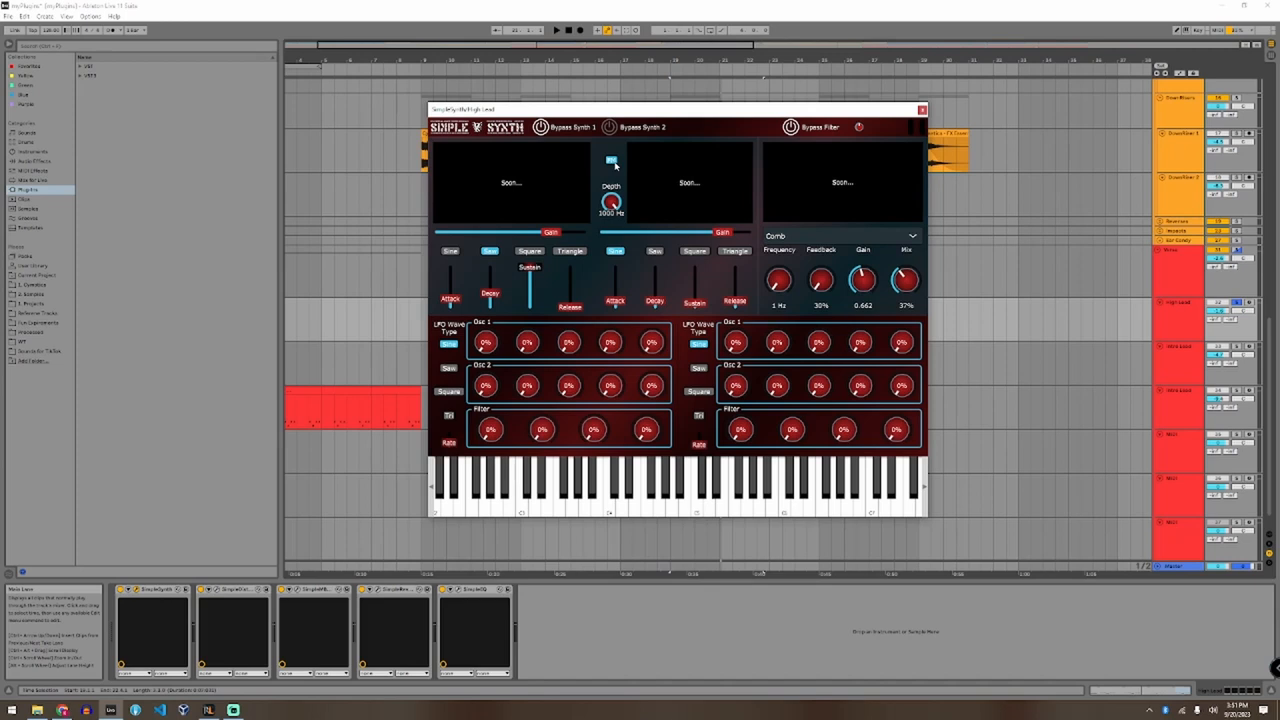
{"action": "mouse_move", "coordinate": [660, 158]}
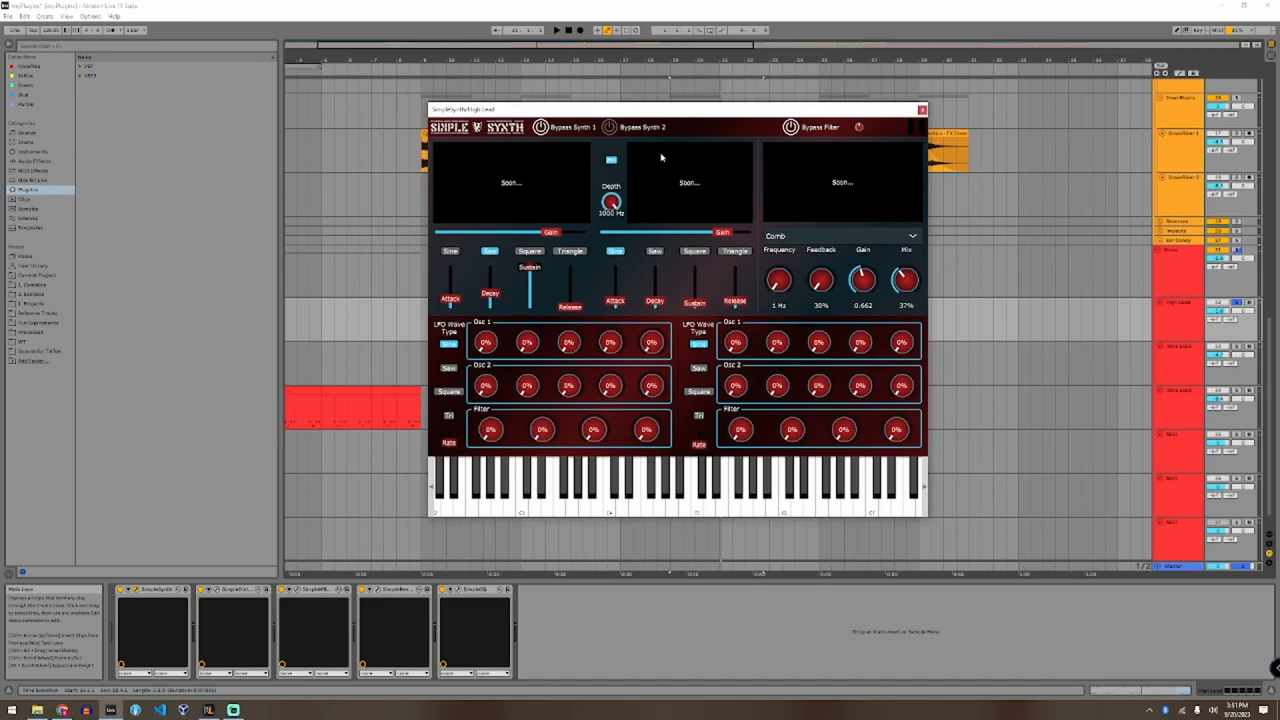
{"action": "mouse_move", "coordinate": [610, 174]}
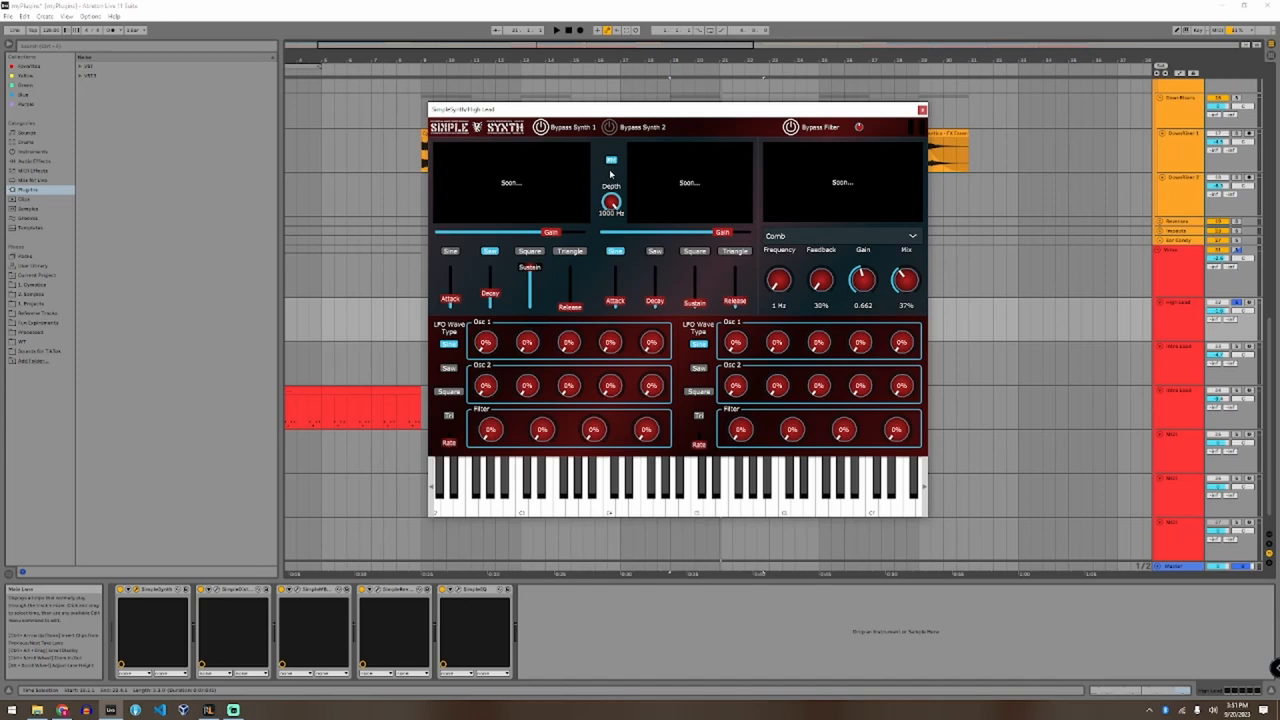
{"action": "mouse_move", "coordinate": [616, 188]}
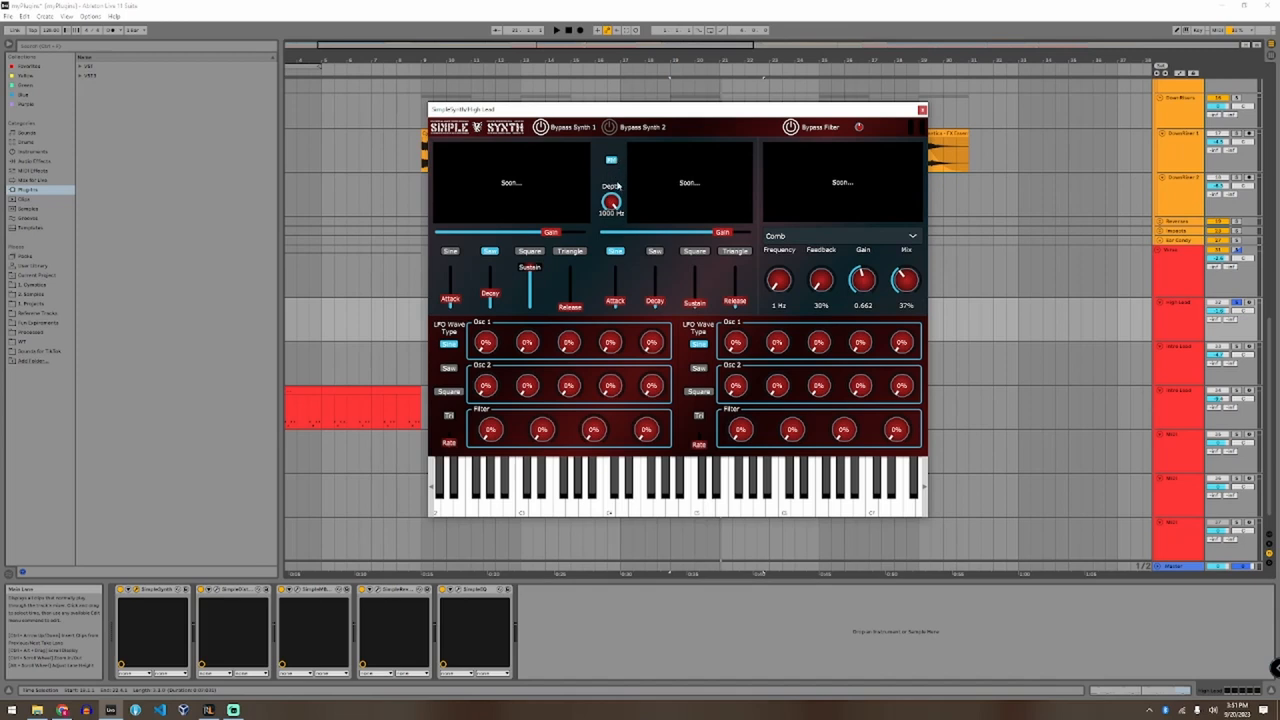
{"action": "mouse_move", "coordinate": [508, 174]}
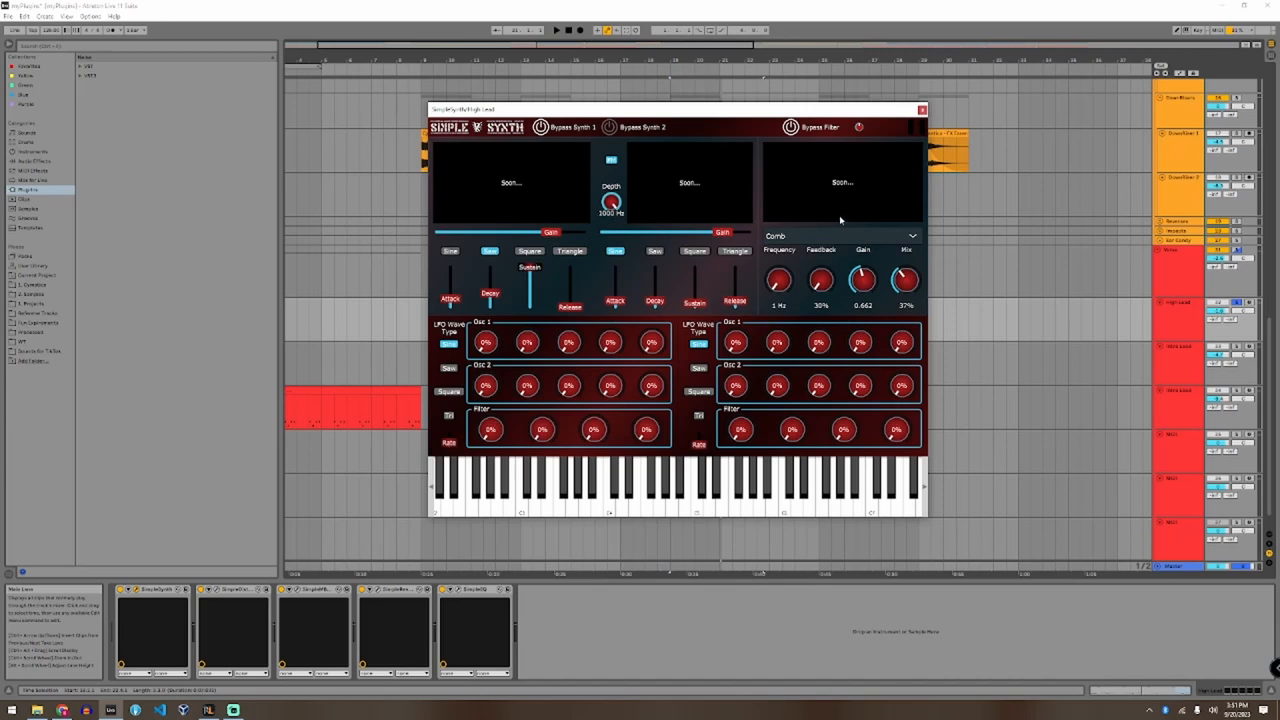
{"action": "mouse_move", "coordinate": [856, 244]}
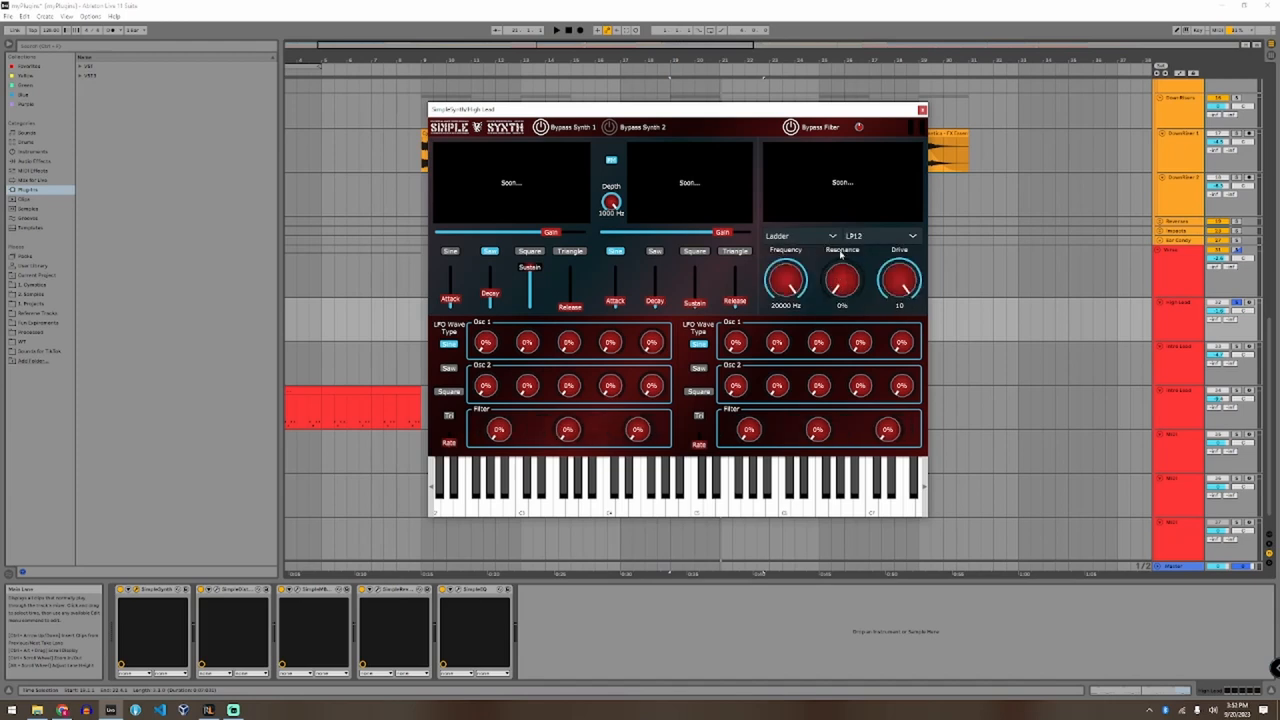
Step: Set SimpleSynth's ladder mode to LP12, try the Comb filter, then return to Ladder
{"action": "left_click", "coordinate": [882, 236]}
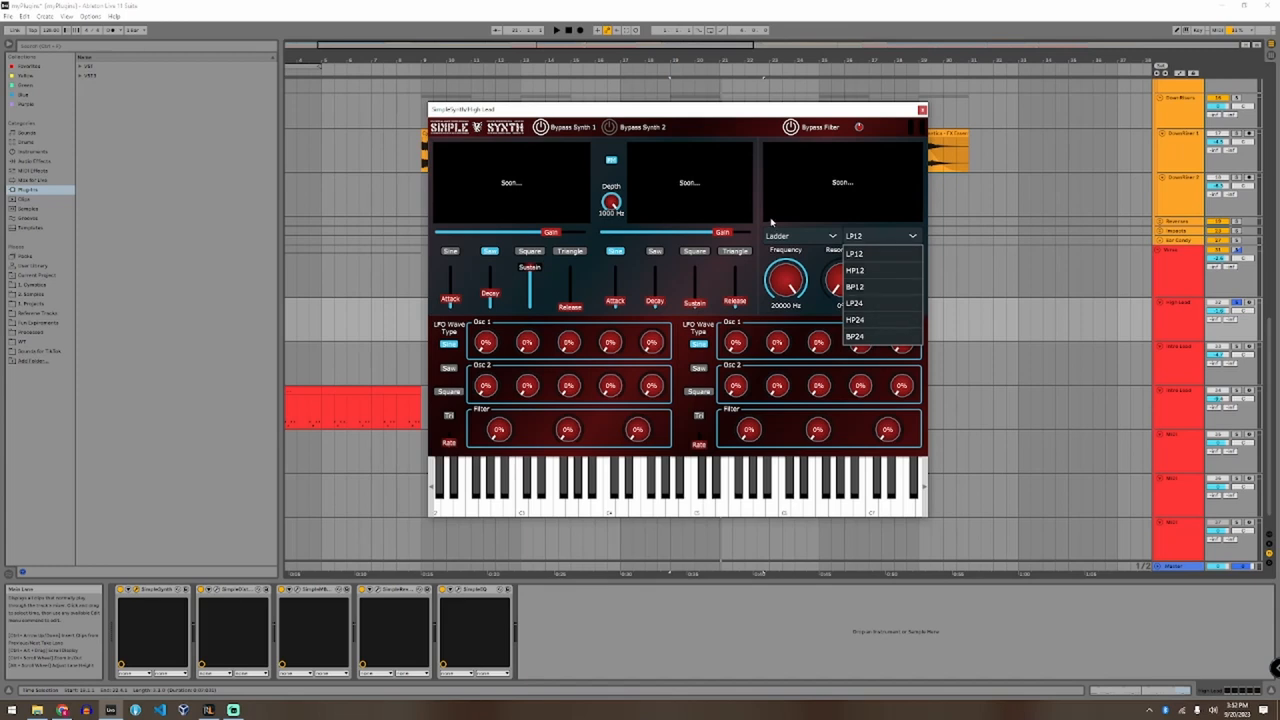
{"action": "left_click", "coordinate": [854, 236]}
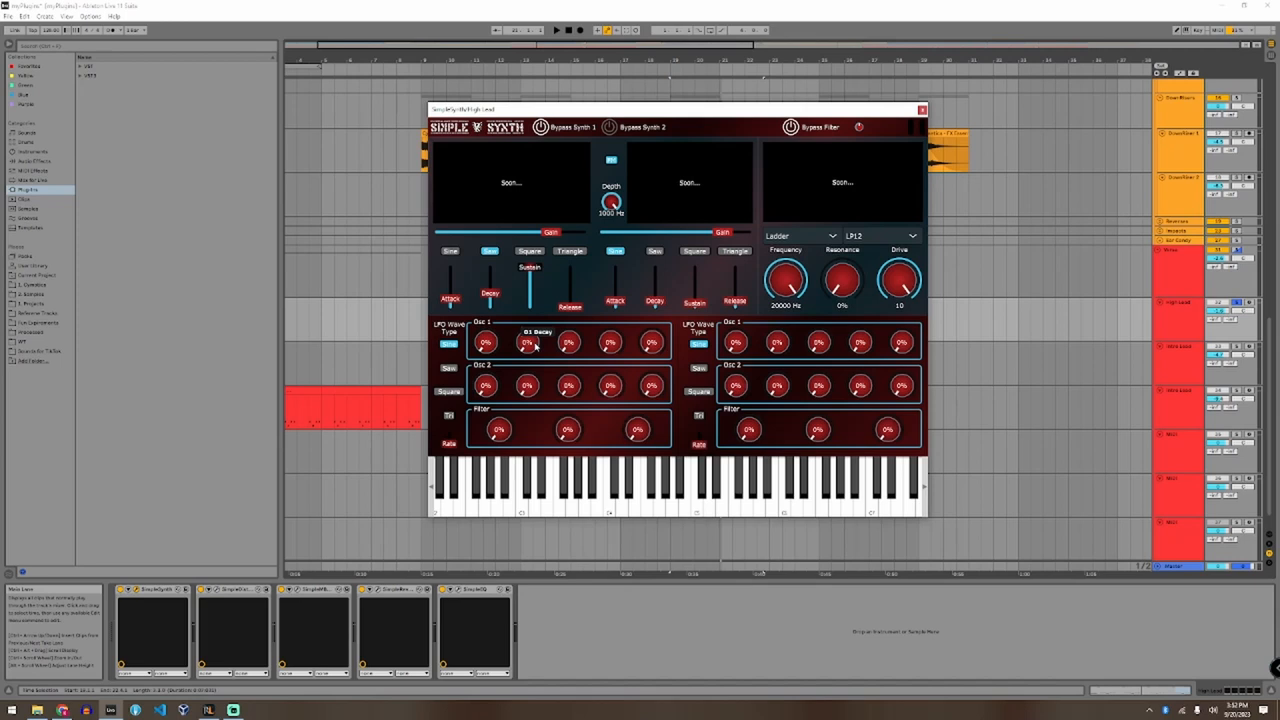
{"action": "mouse_move", "coordinate": [528, 342]}
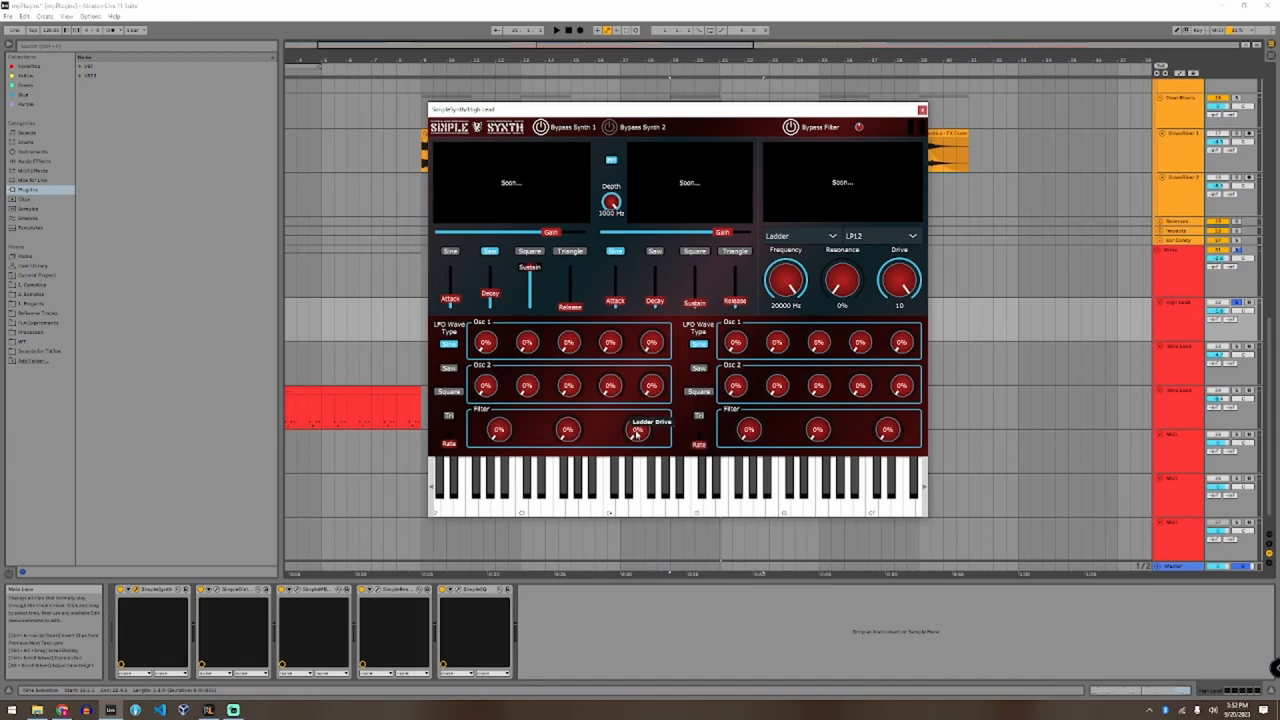
{"action": "left_click", "coordinate": [800, 236]}
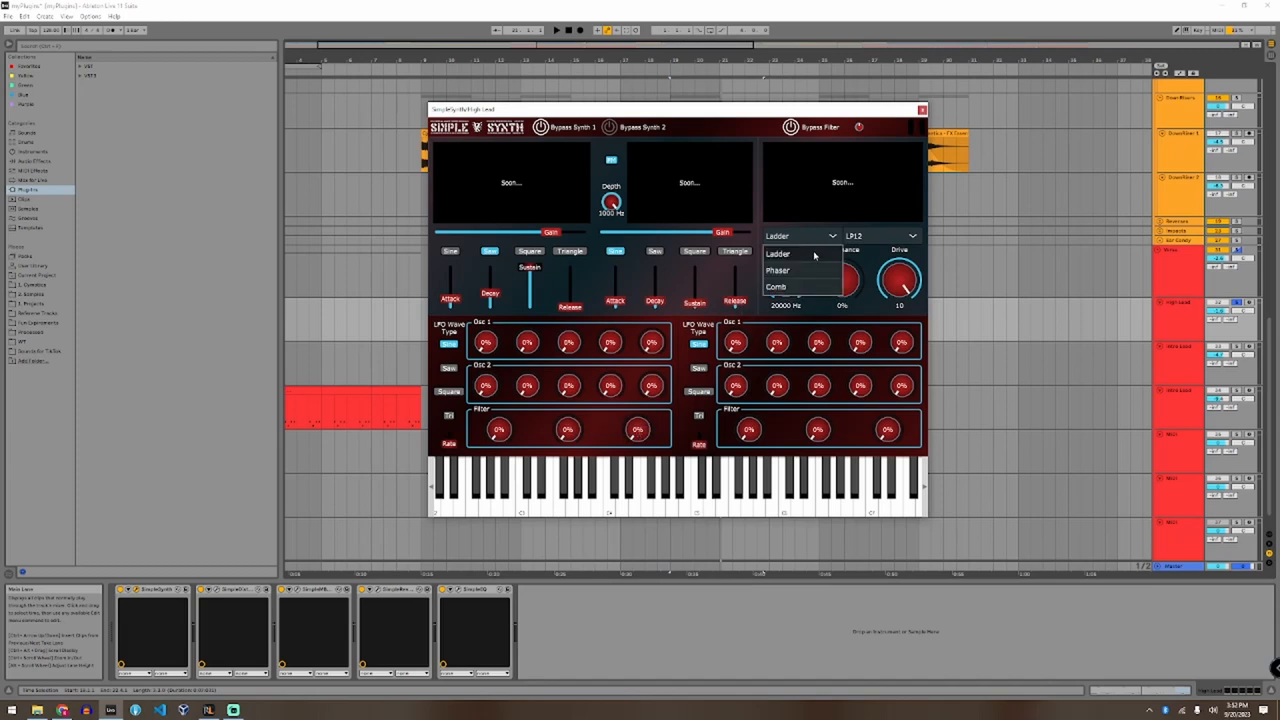
{"action": "left_click", "coordinate": [778, 272]}
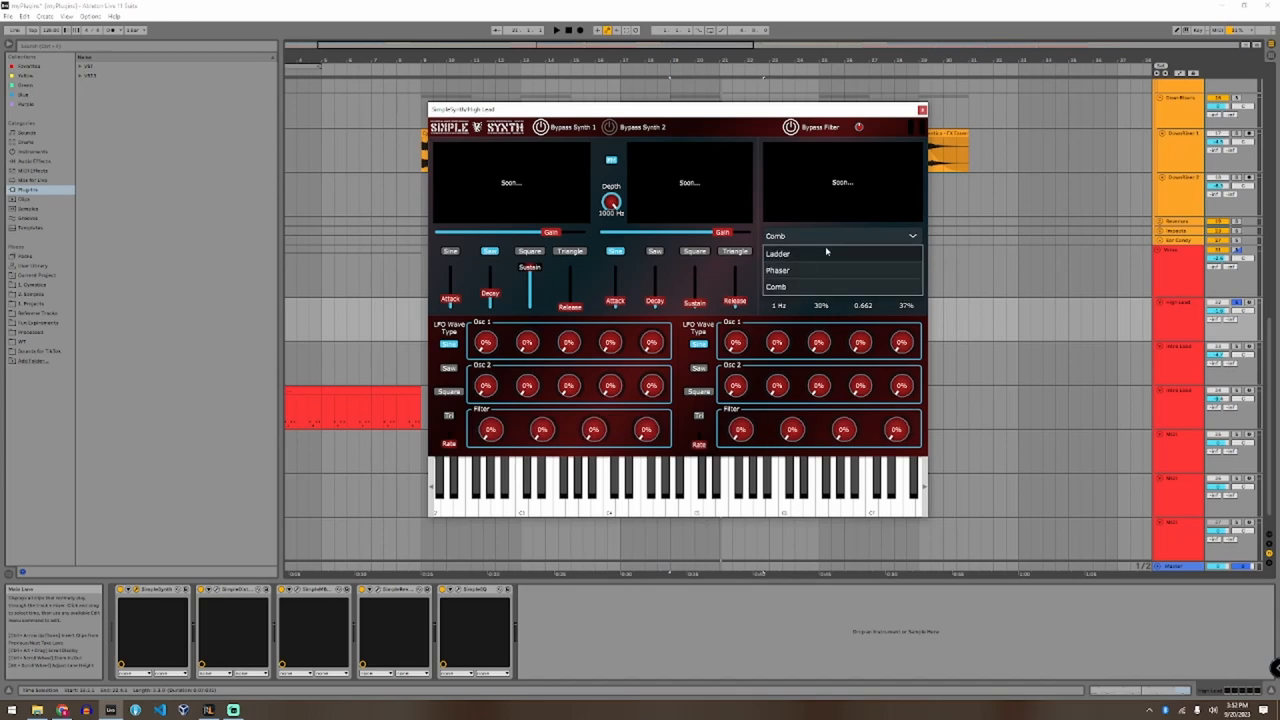
{"action": "left_click", "coordinate": [778, 252]}
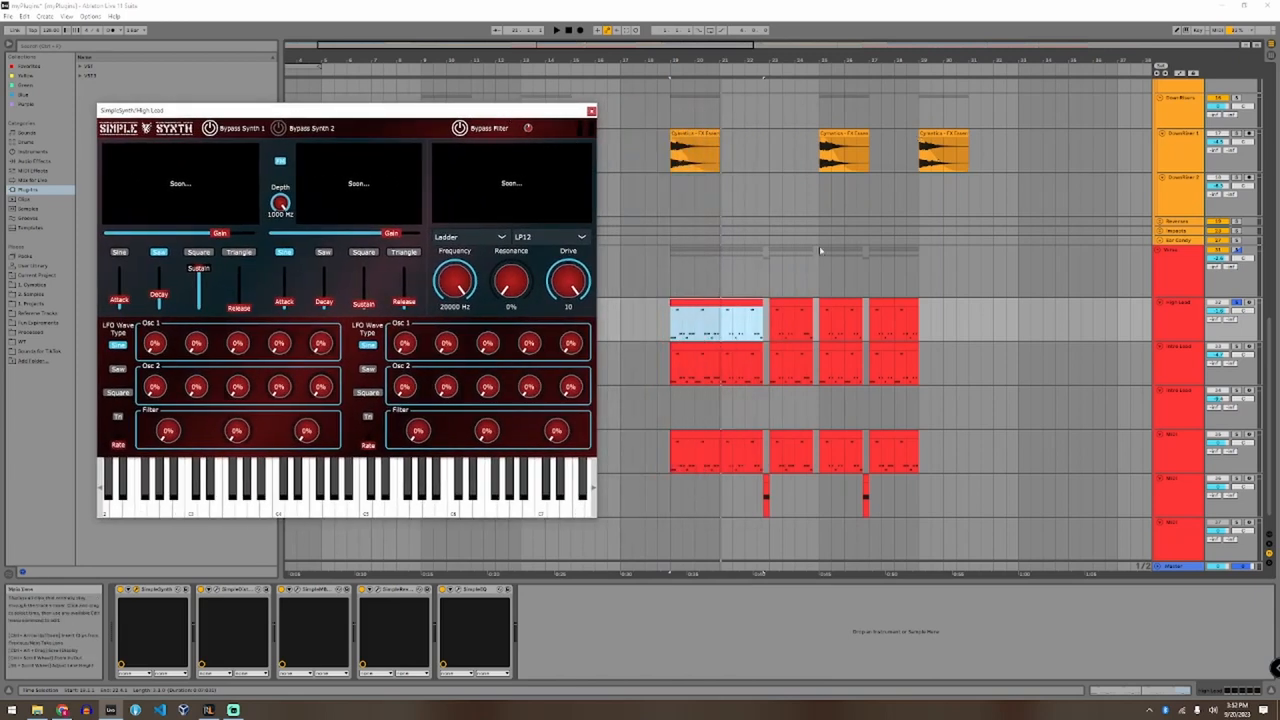
{"action": "mouse_move", "coordinate": [896, 300]}
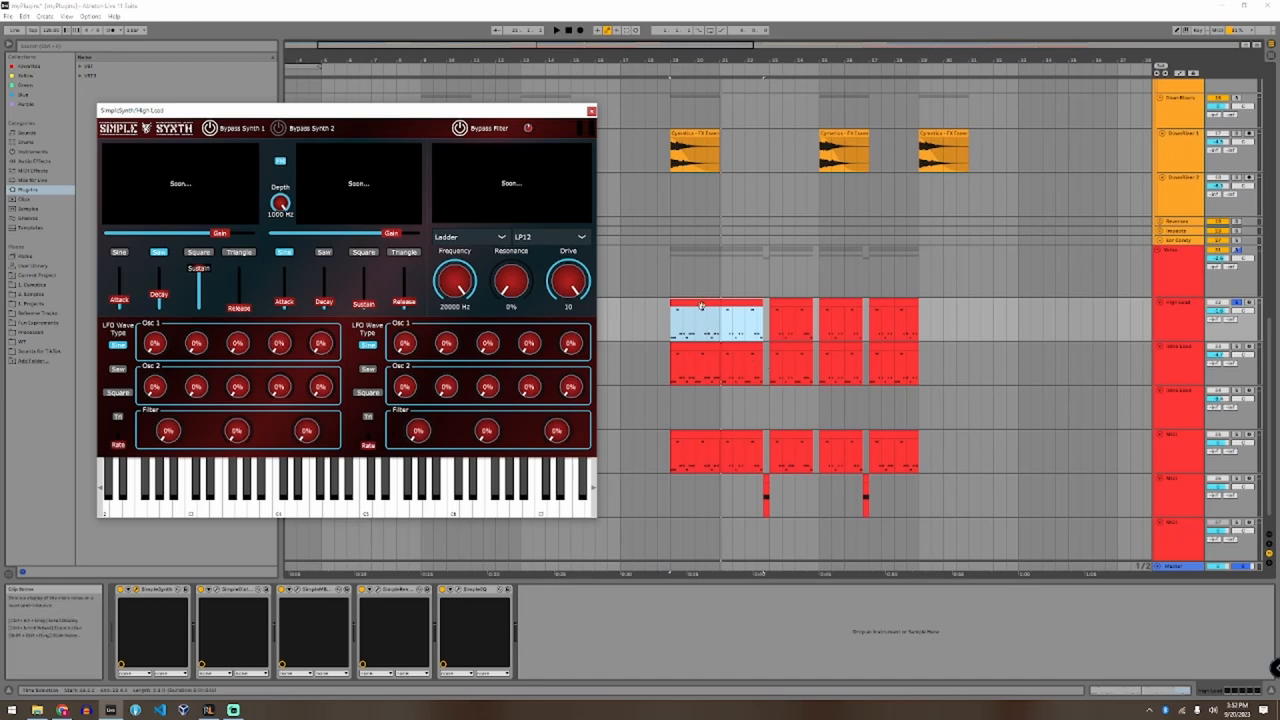
{"action": "left_click", "coordinate": [556, 30]}
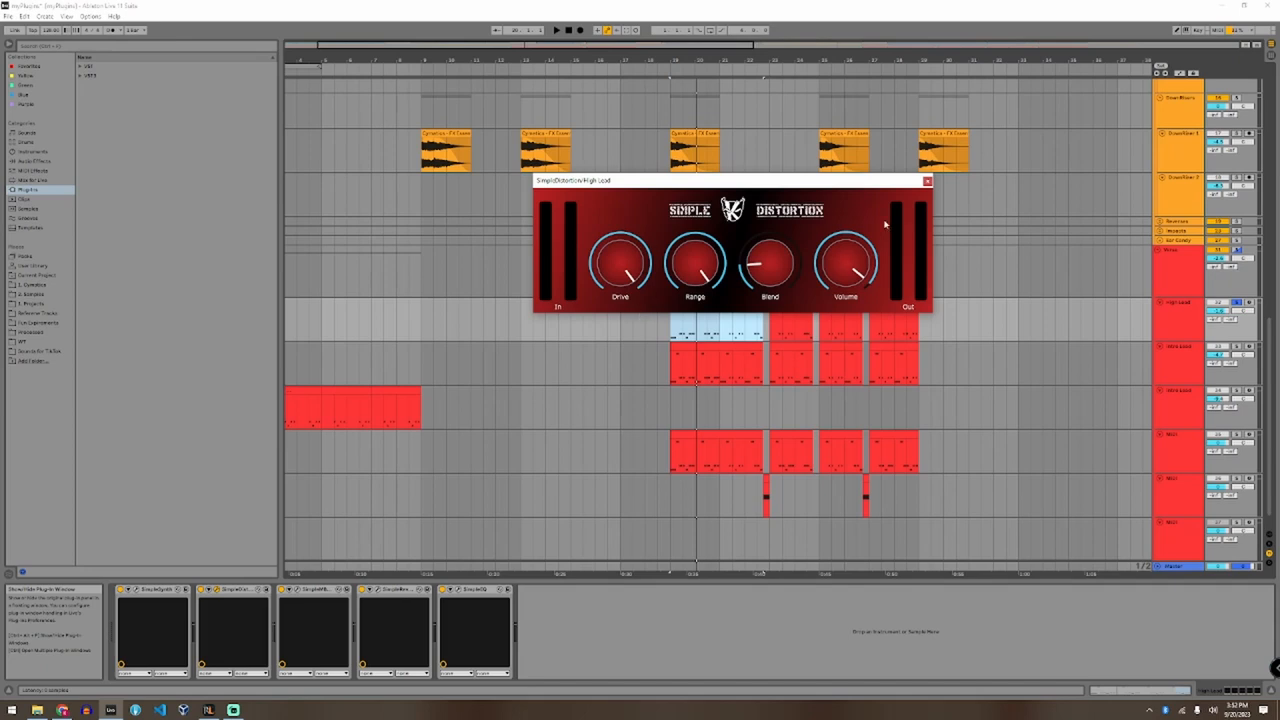
Step: Review the red track's multiband compressor and Simple Reverb, then bring up its filter plugin
{"action": "left_click", "coordinate": [924, 180]}
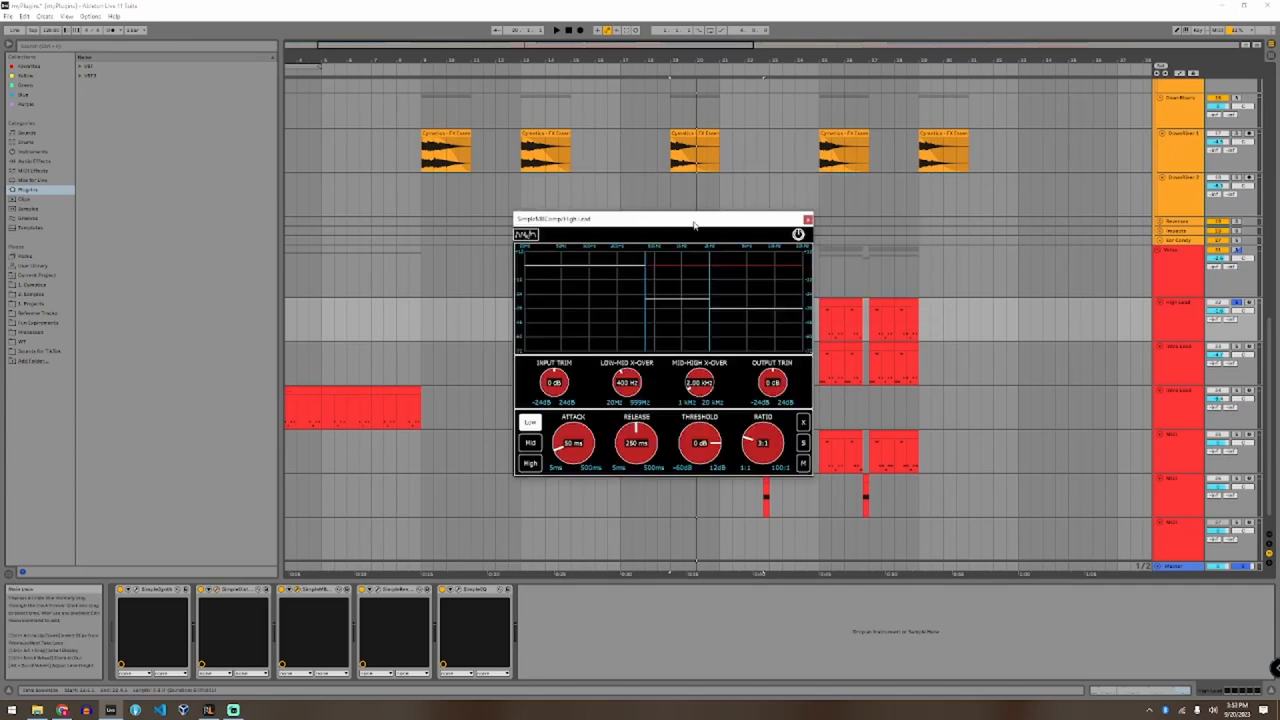
{"action": "left_click_drag", "start_coordinate": [692, 218], "coordinate": [716, 196]}
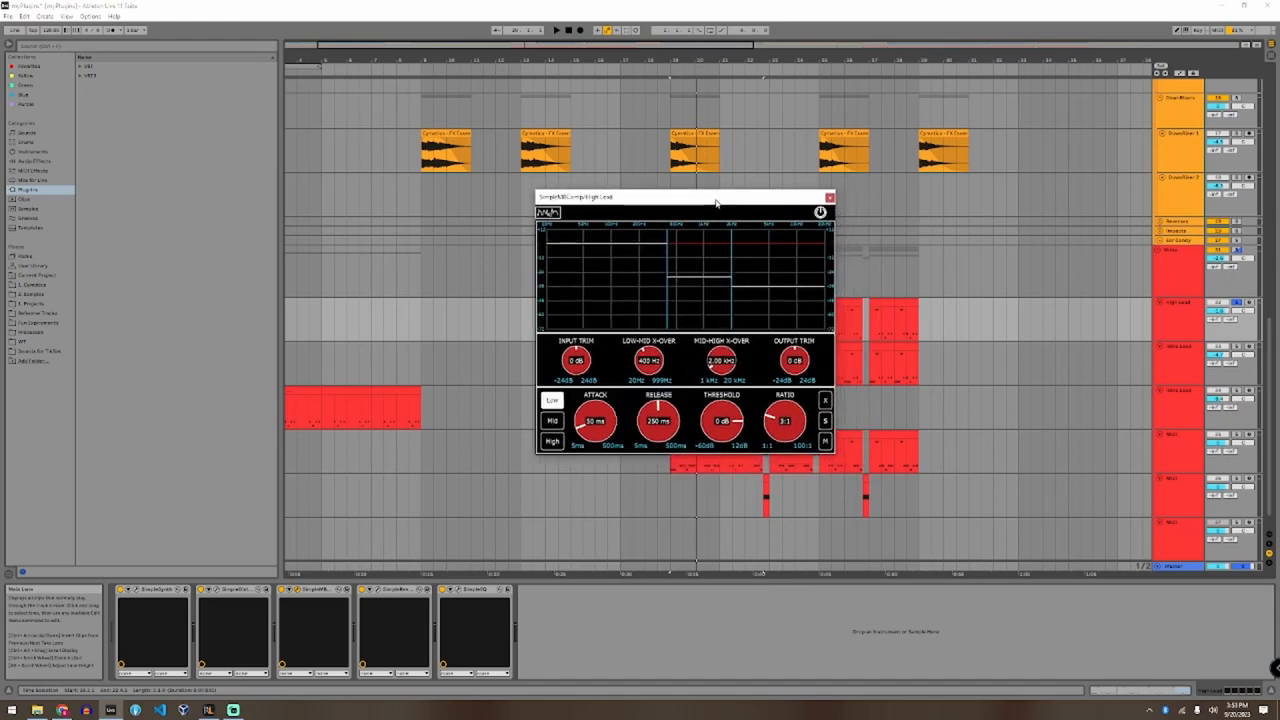
{"action": "mouse_move", "coordinate": [620, 252]}
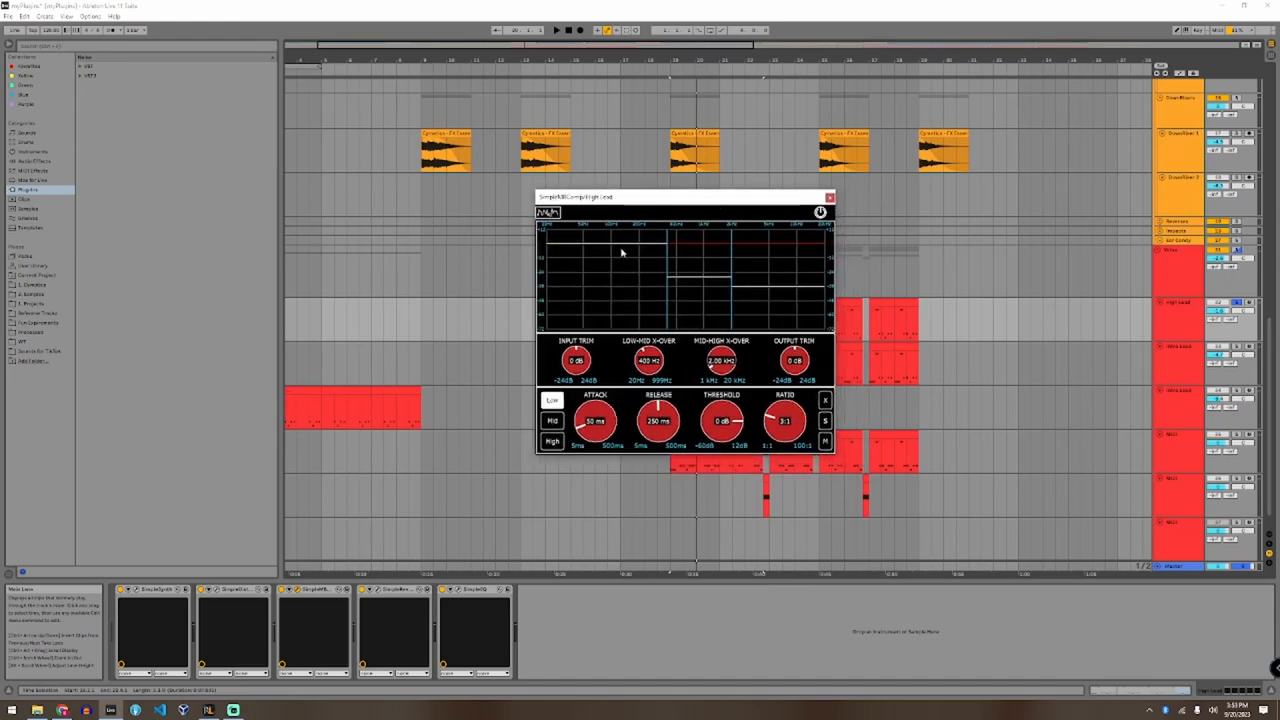
{"action": "mouse_move", "coordinate": [732, 296]}
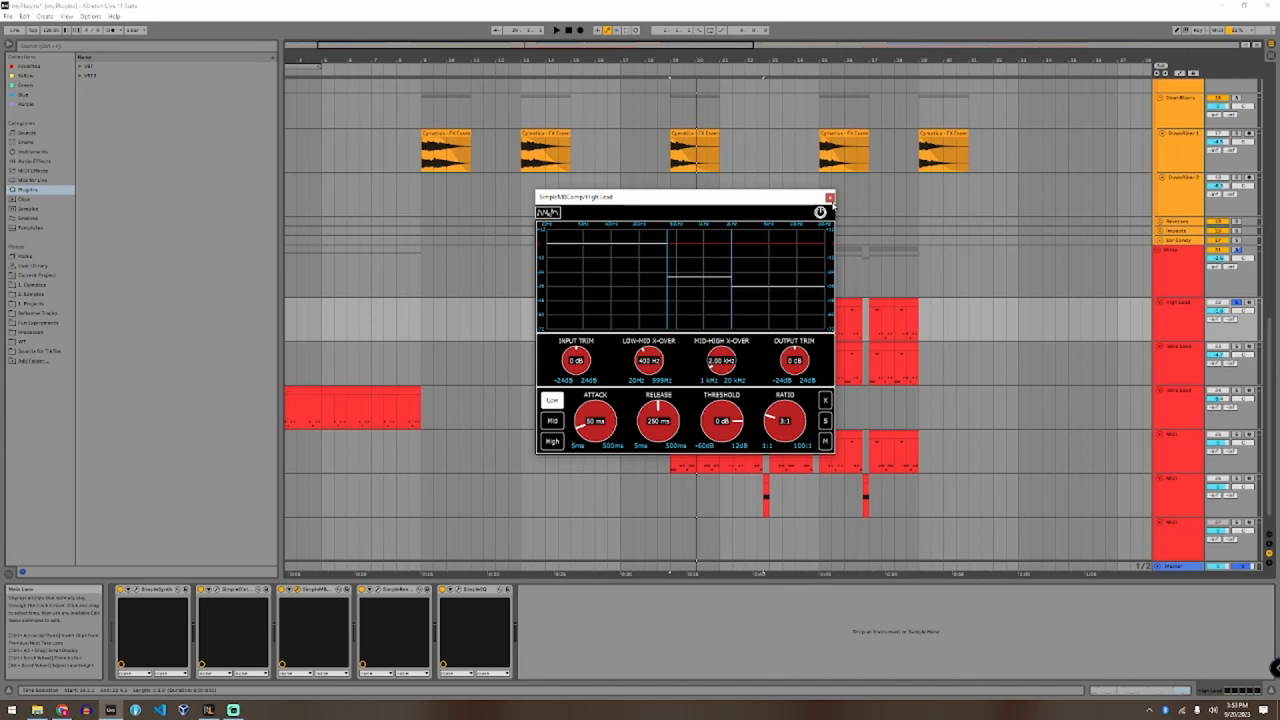
{"action": "left_click", "coordinate": [830, 196]}
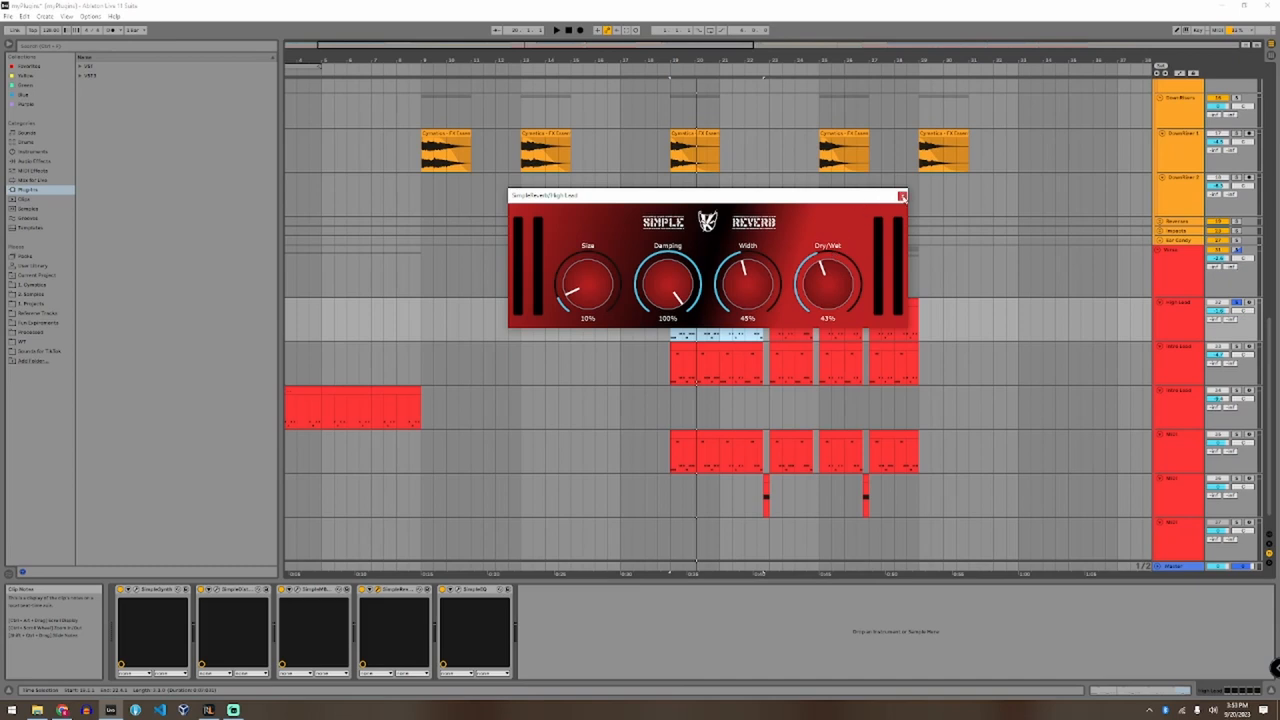
{"action": "left_click", "coordinate": [900, 196]}
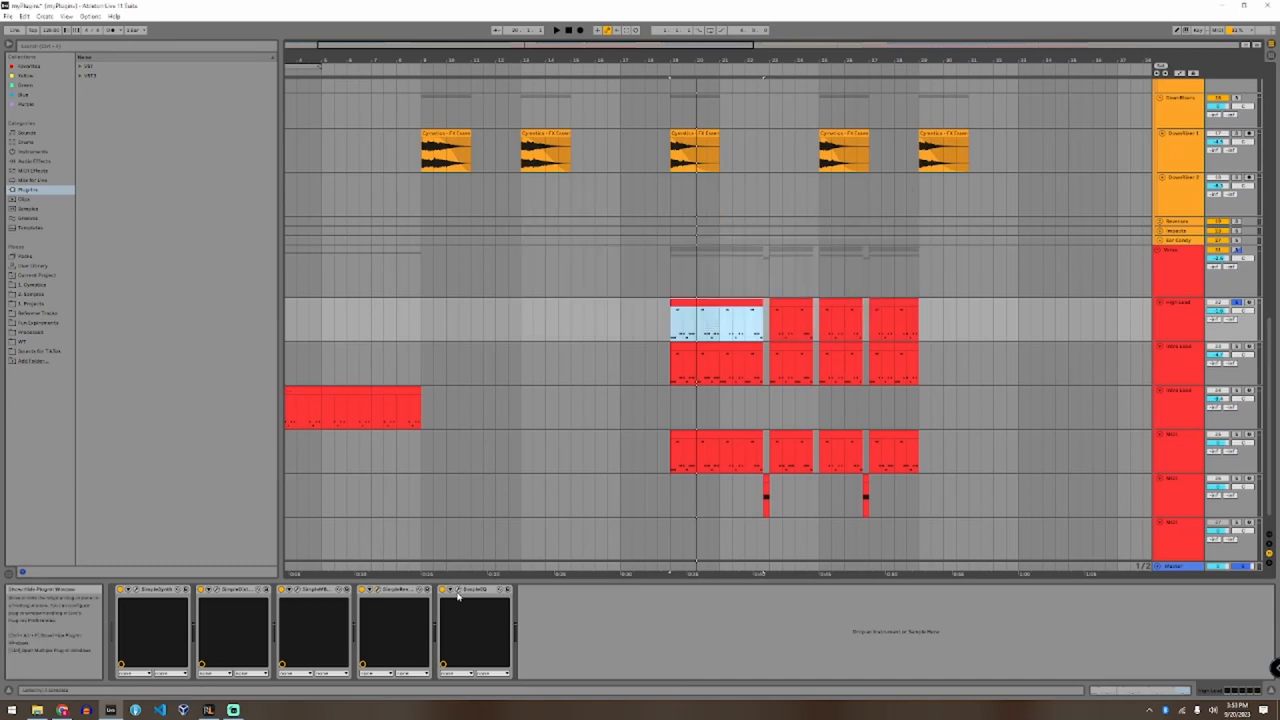
{"action": "double_click", "coordinate": [476, 630]}
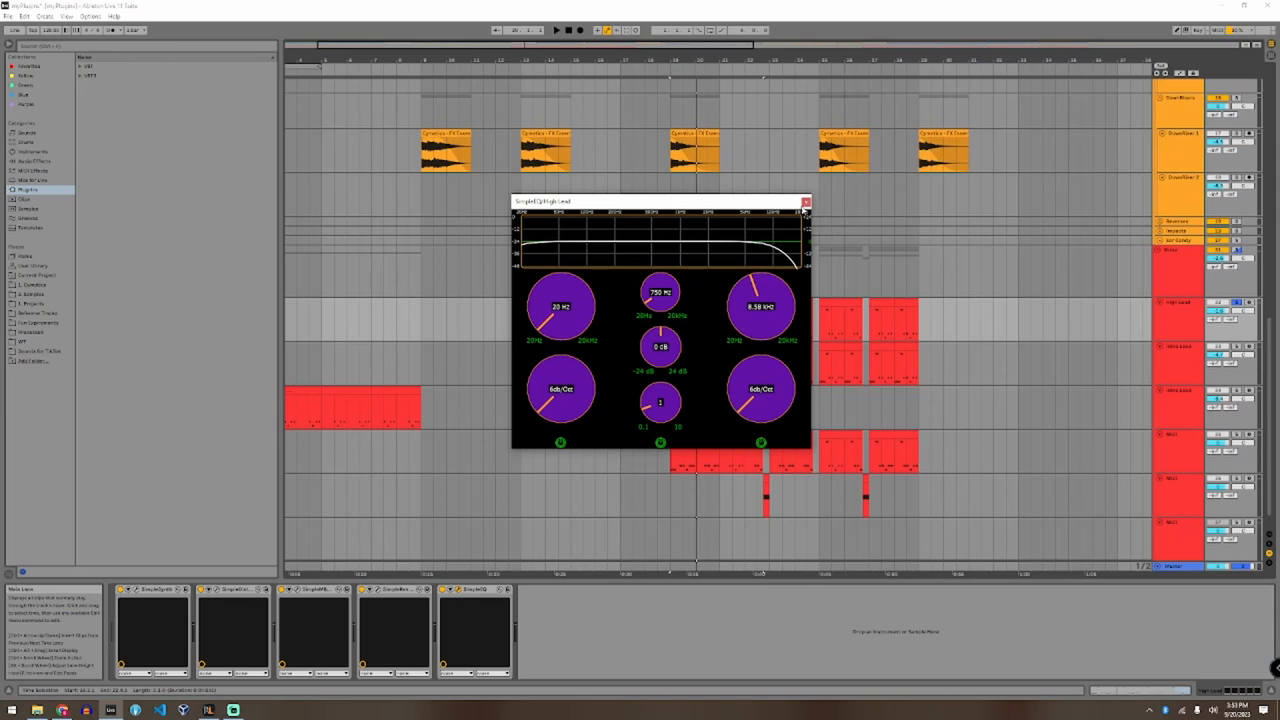
Step: Show the next red track's filter, then the Simple Synth on a lower red track
{"action": "left_click", "coordinate": [806, 200]}
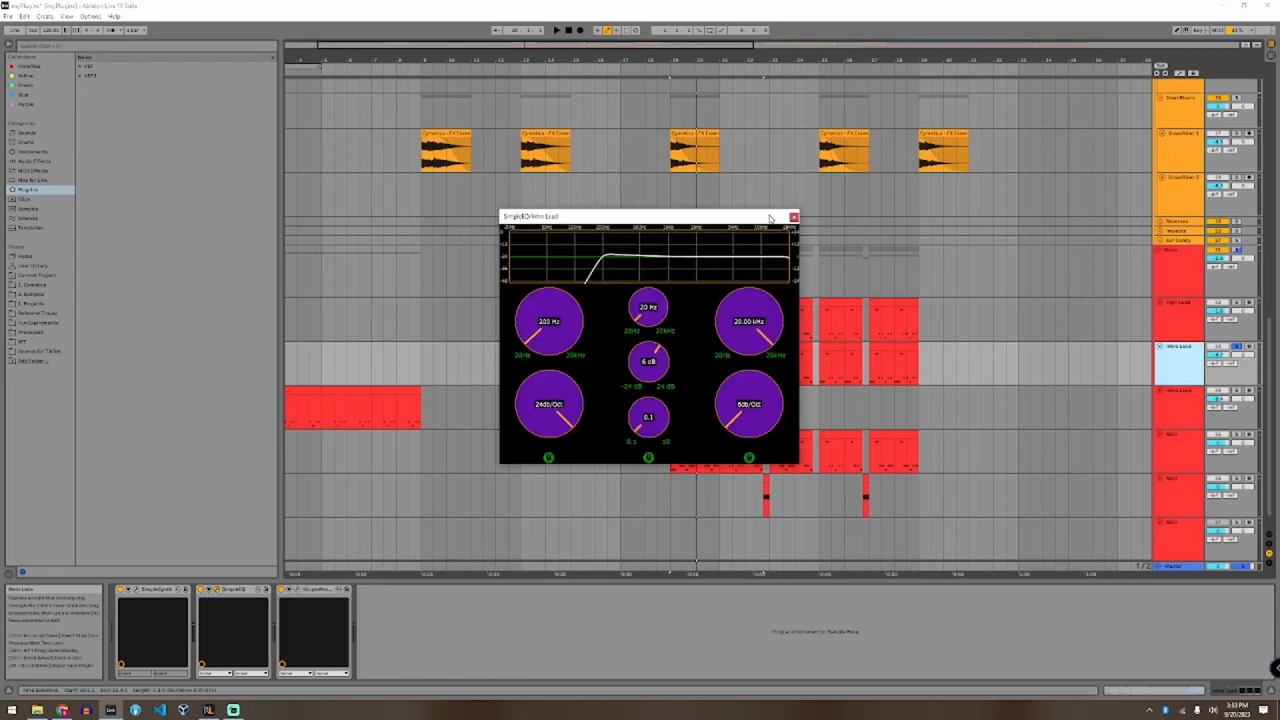
{"action": "left_click", "coordinate": [792, 216]}
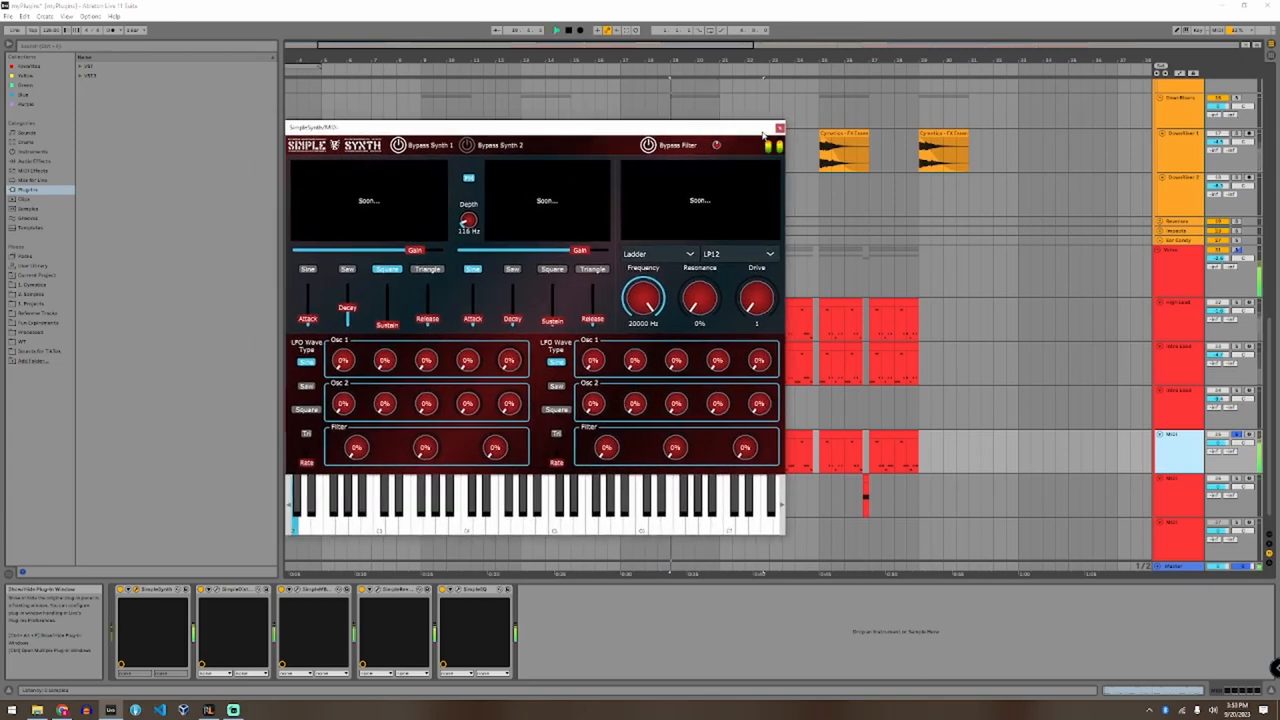
Step: Move the synth window aside and show the Sub Bass track's Simple Synth
{"action": "left_click_drag", "start_coordinate": [530, 128], "coordinate": [470, 128]}
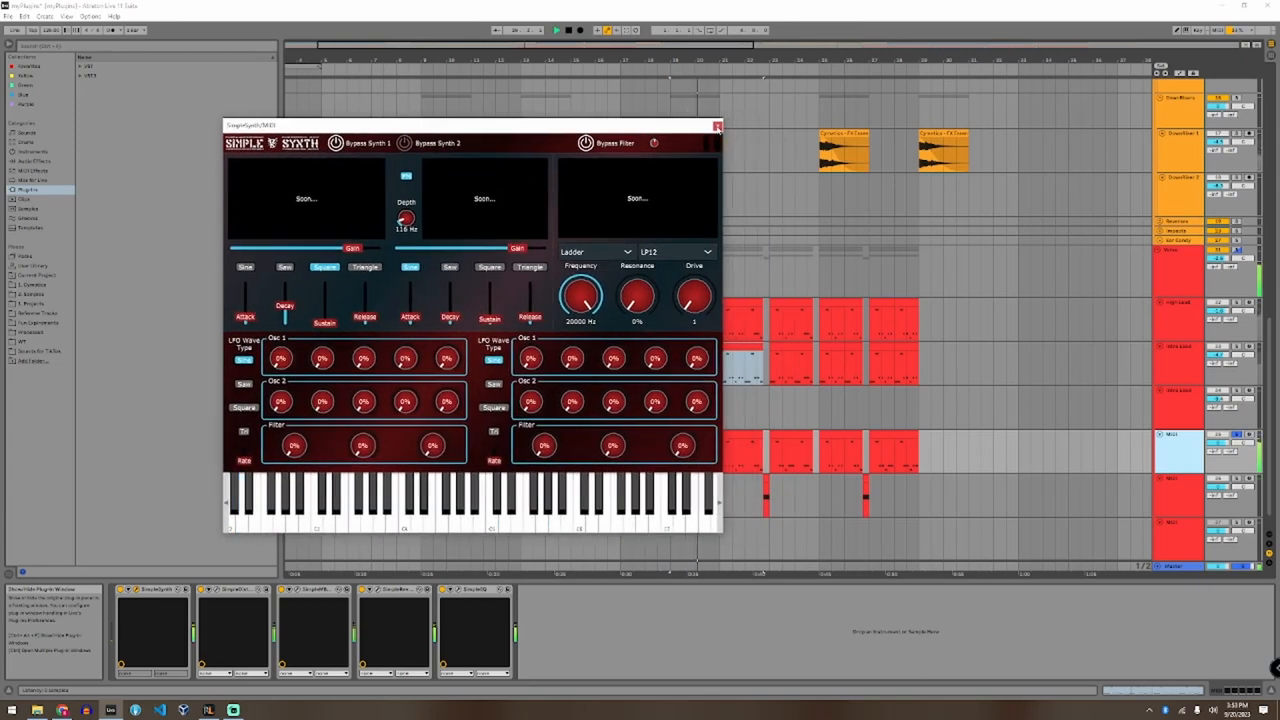
{"action": "left_click", "coordinate": [716, 124]}
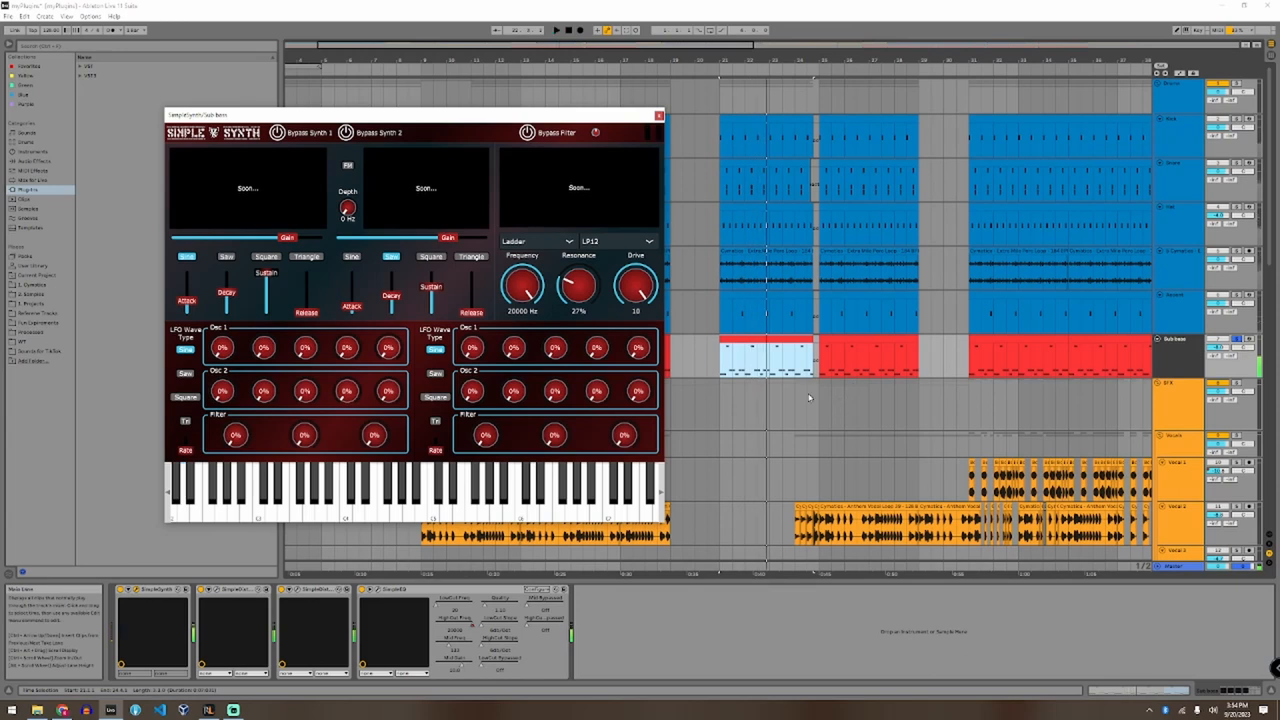
Step: Move the bass track's Simple Synth window aside and close it
{"action": "left_click", "coordinate": [658, 114]}
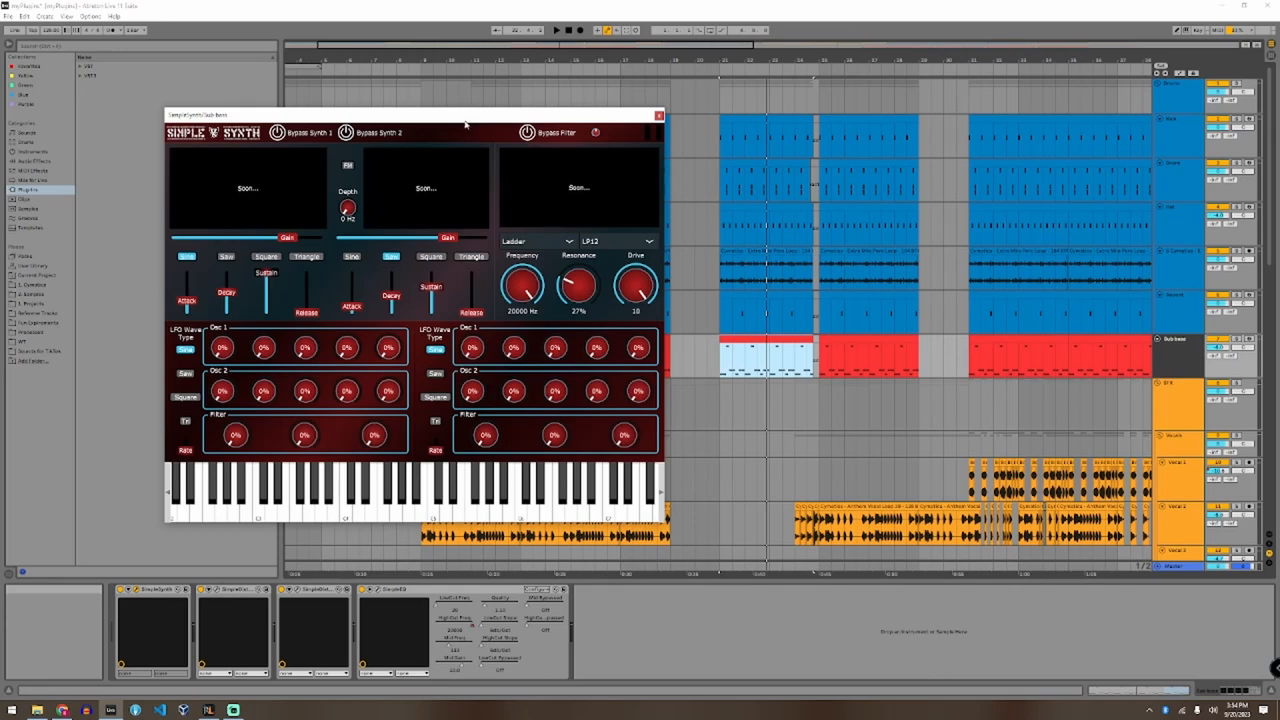
{"action": "left_click_drag", "start_coordinate": [410, 114], "coordinate": [496, 140]}
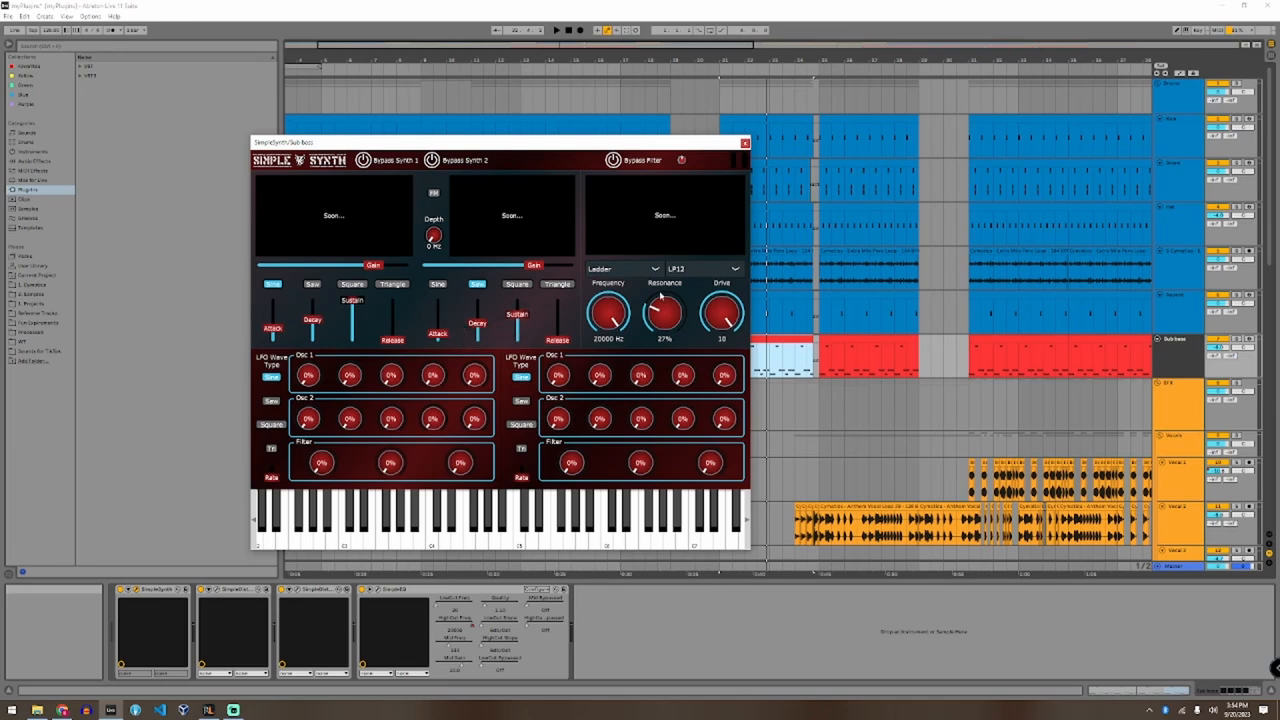
{"action": "left_click", "coordinate": [744, 142]}
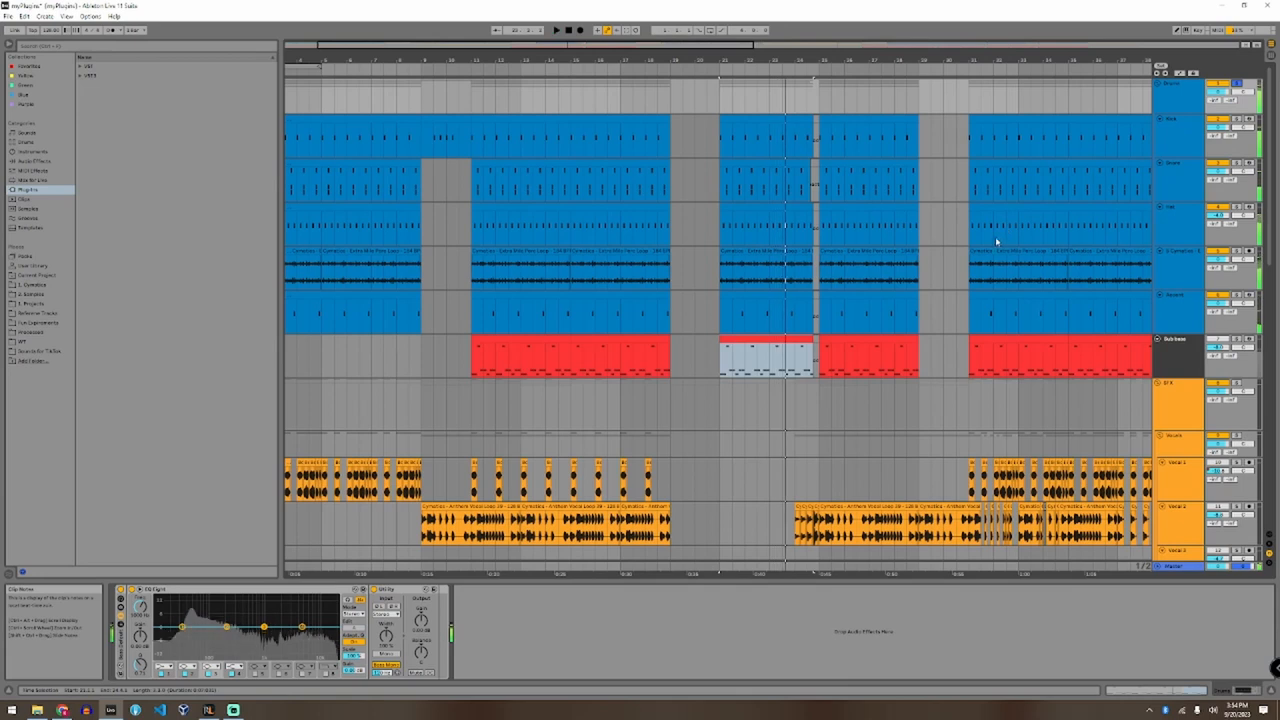
{"action": "left_click", "coordinate": [1176, 252]}
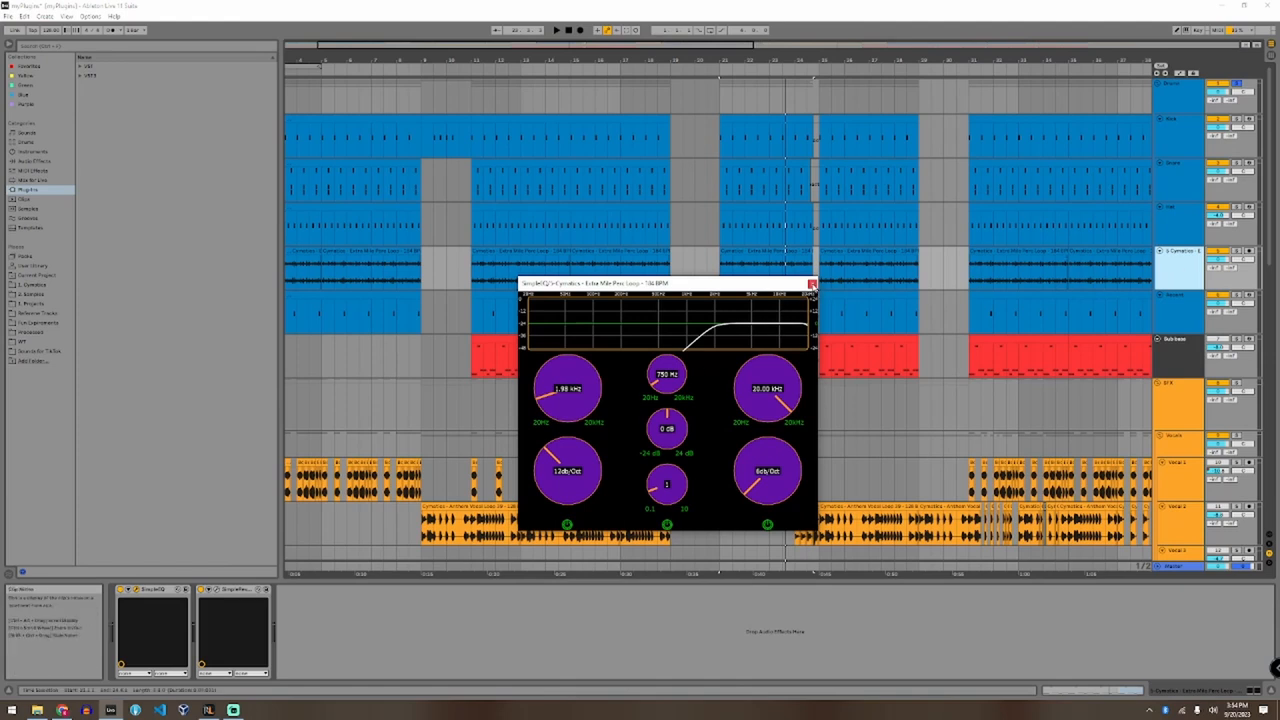
{"action": "left_click", "coordinate": [812, 284]}
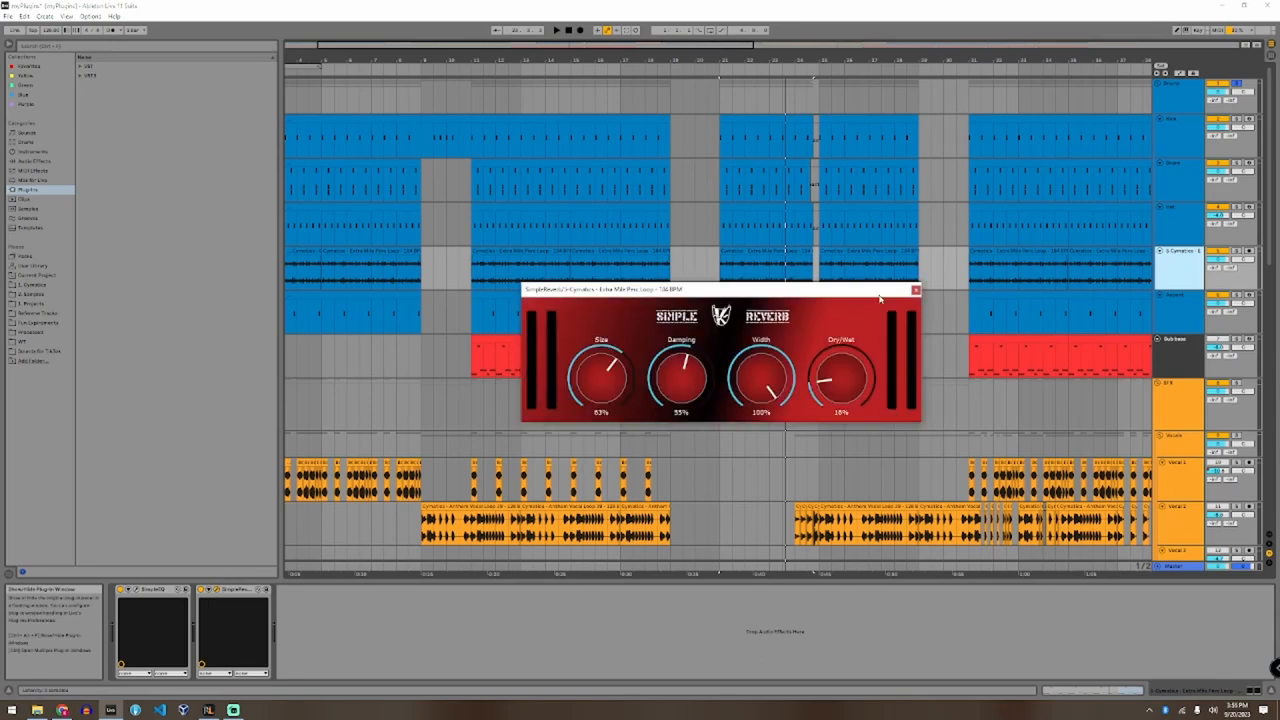
{"action": "left_click", "coordinate": [912, 290]}
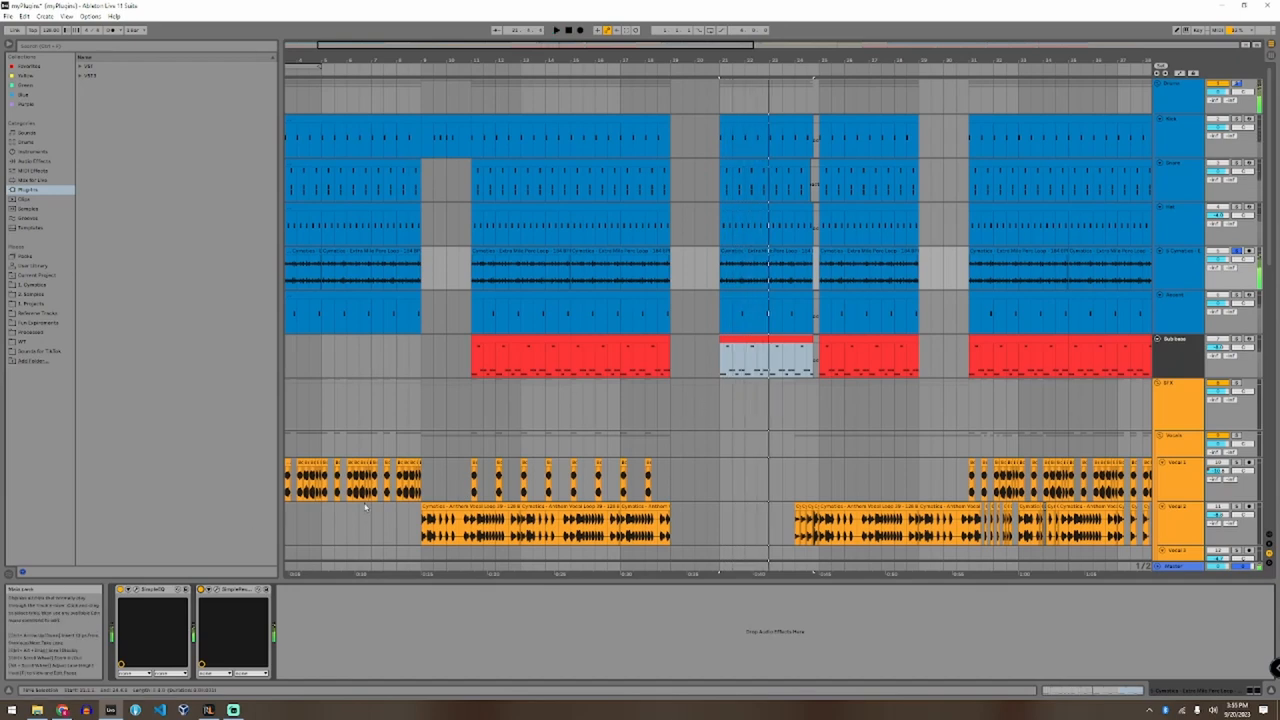
Step: Check an orange drum track's filter plugin and close its window
{"action": "left_click", "coordinate": [764, 224]}
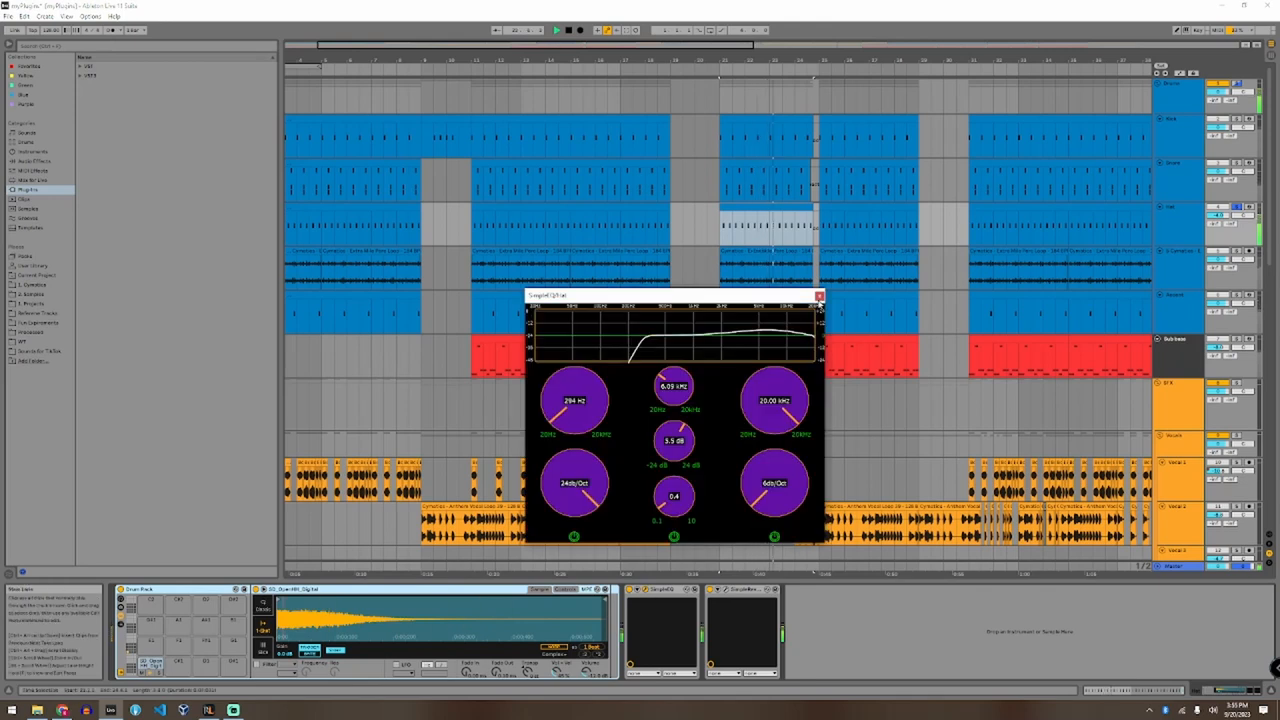
{"action": "left_click", "coordinate": [820, 296]}
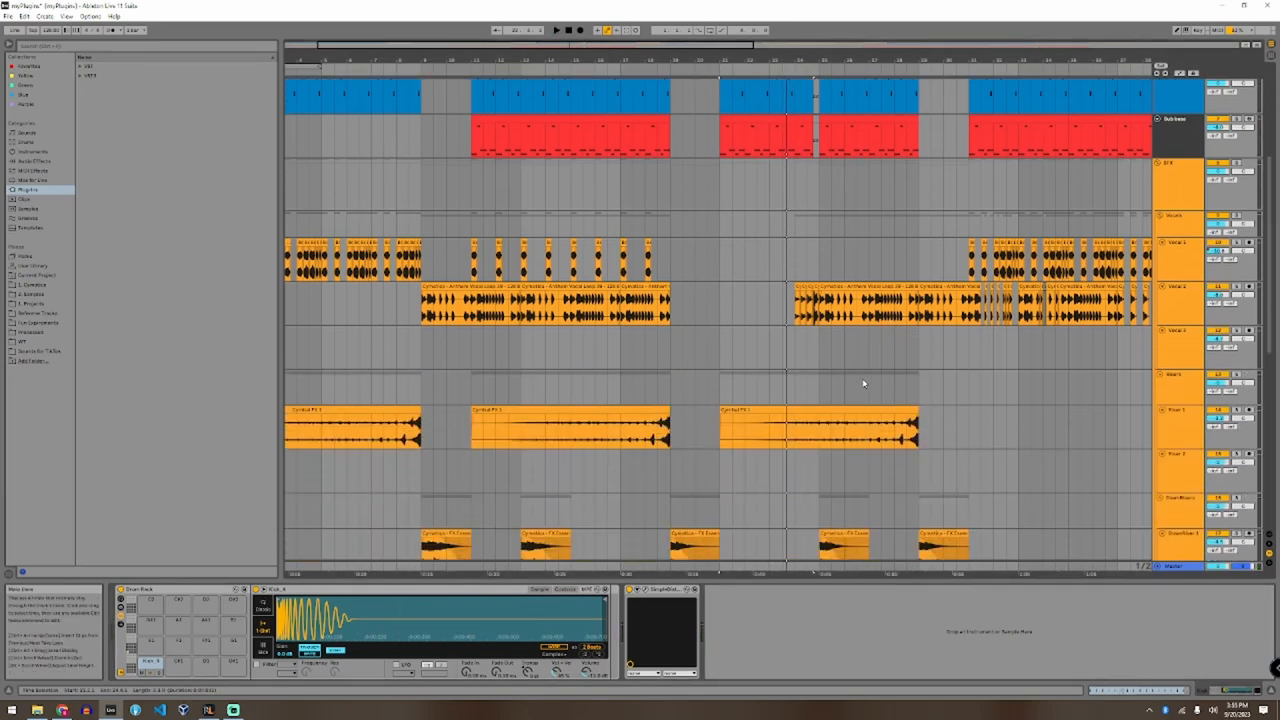
{"action": "left_click", "coordinate": [1178, 288]}
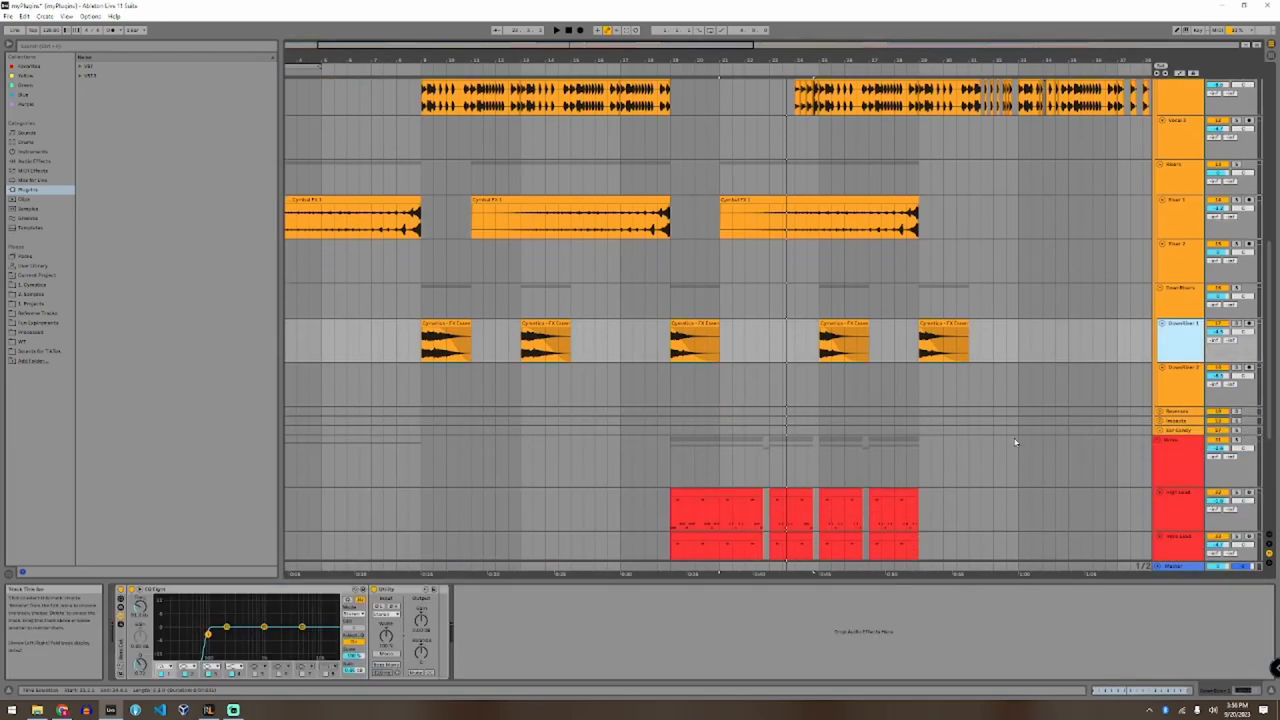
{"action": "scroll", "scroll_direction": "down", "scroll_amount": 3}
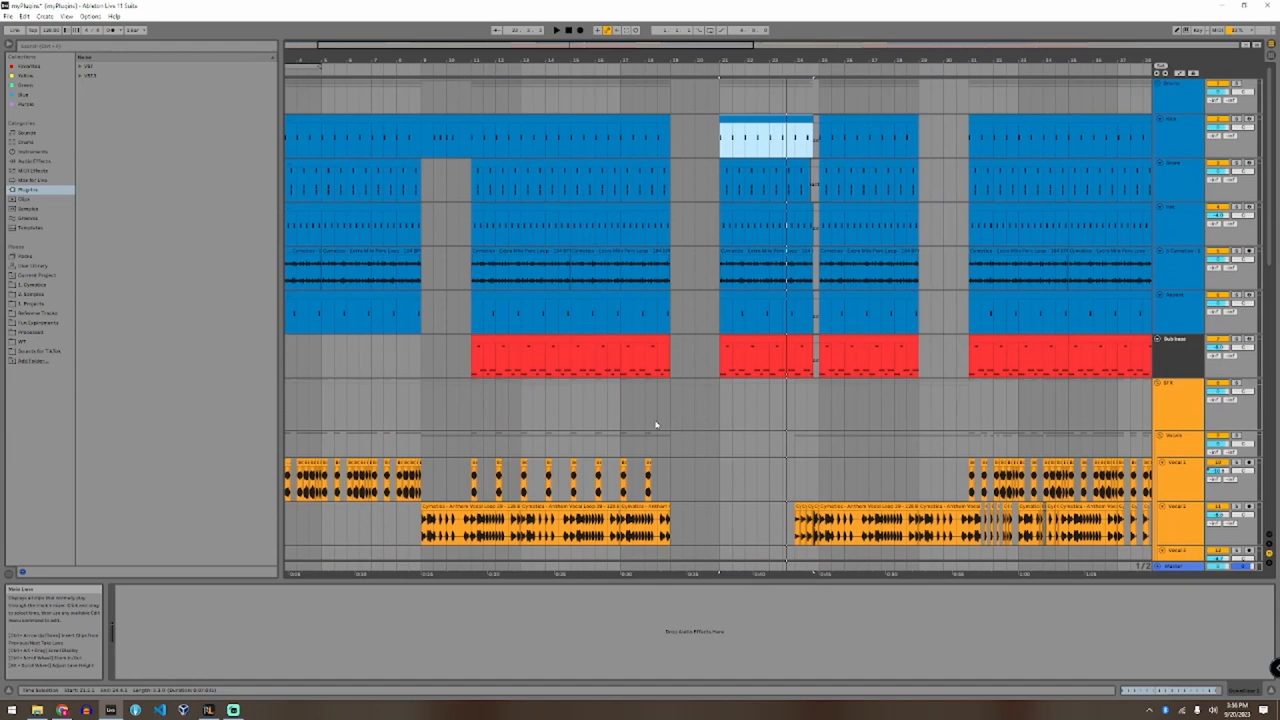
{"action": "mouse_move", "coordinate": [624, 412]}
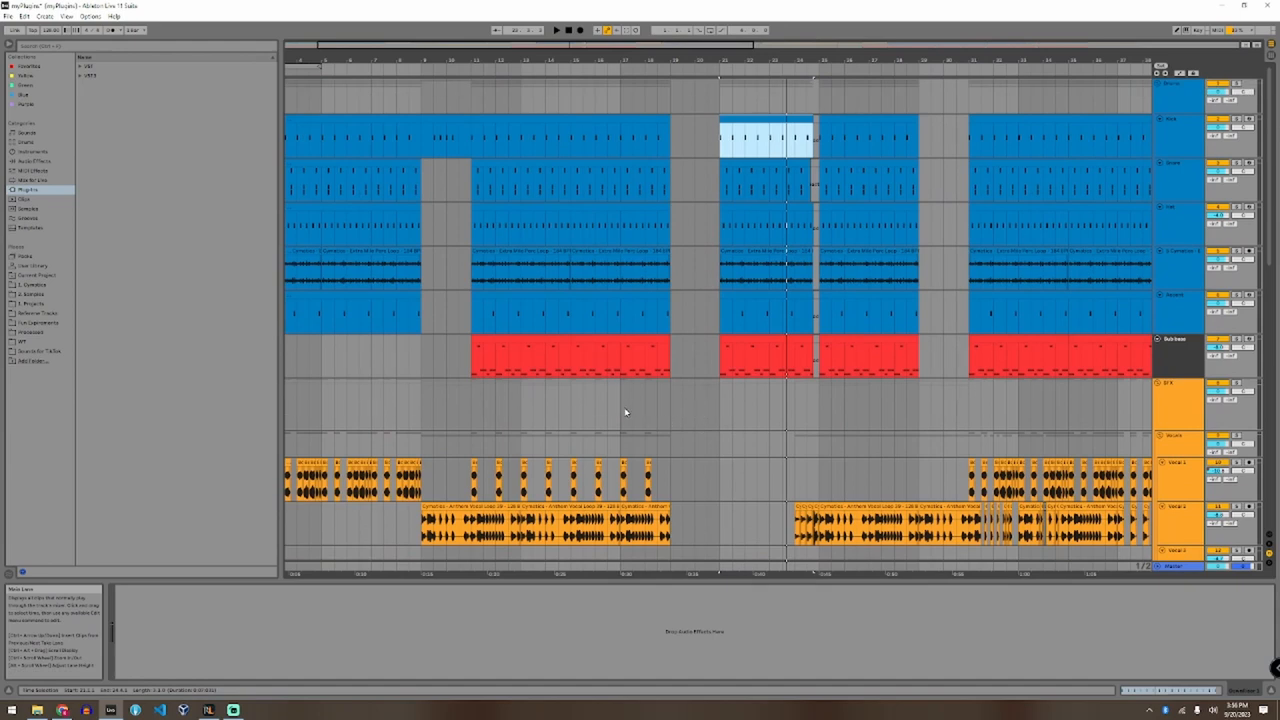